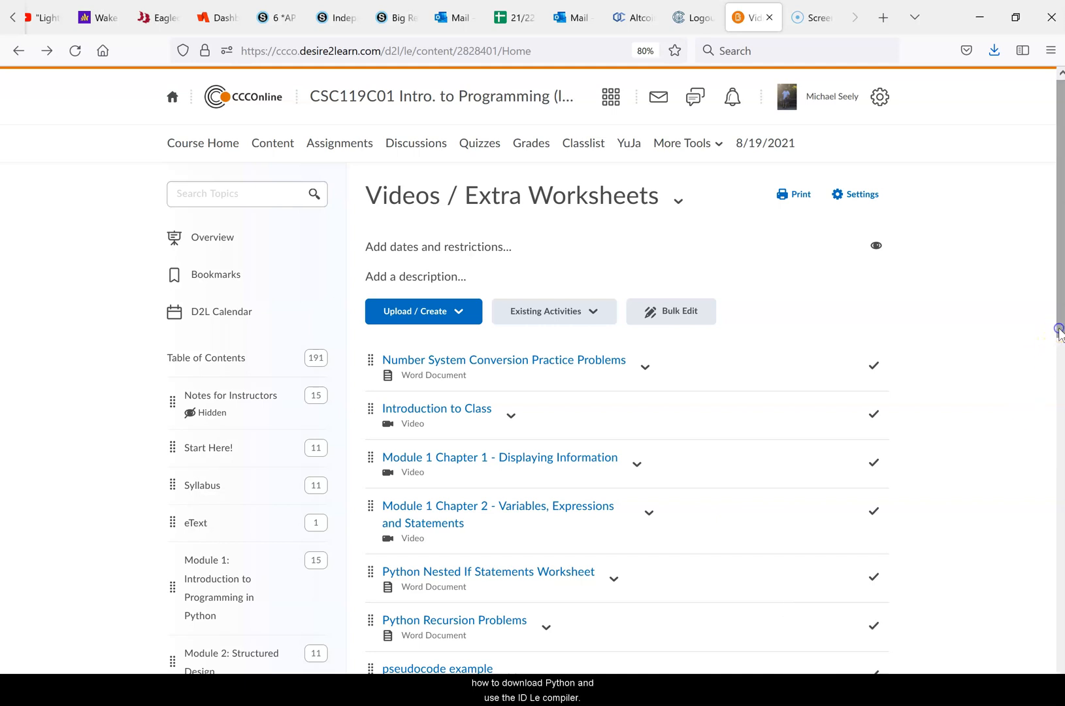
mouse_move(1057, 333)
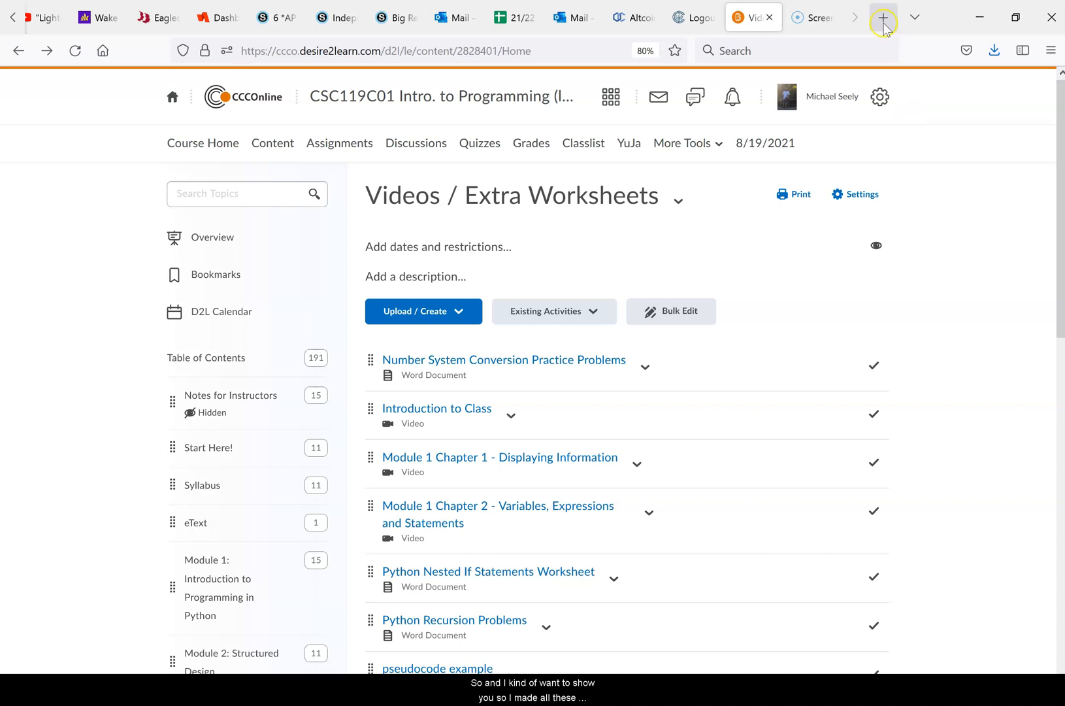
mouse_move(512, 472)
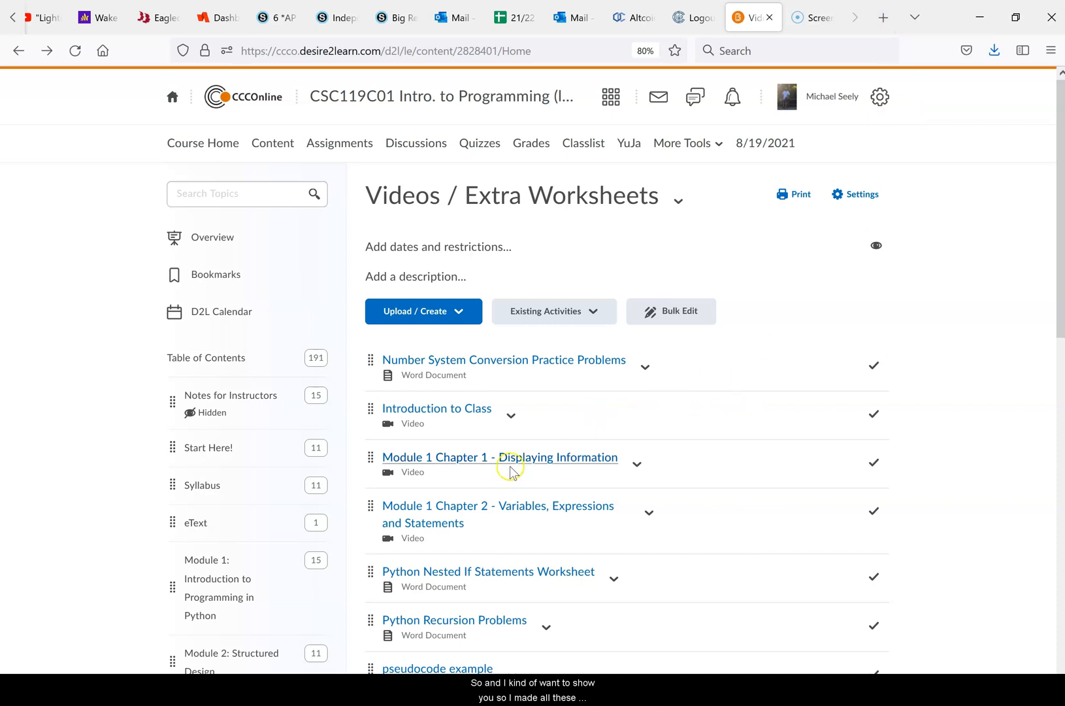
mouse_move(523, 524)
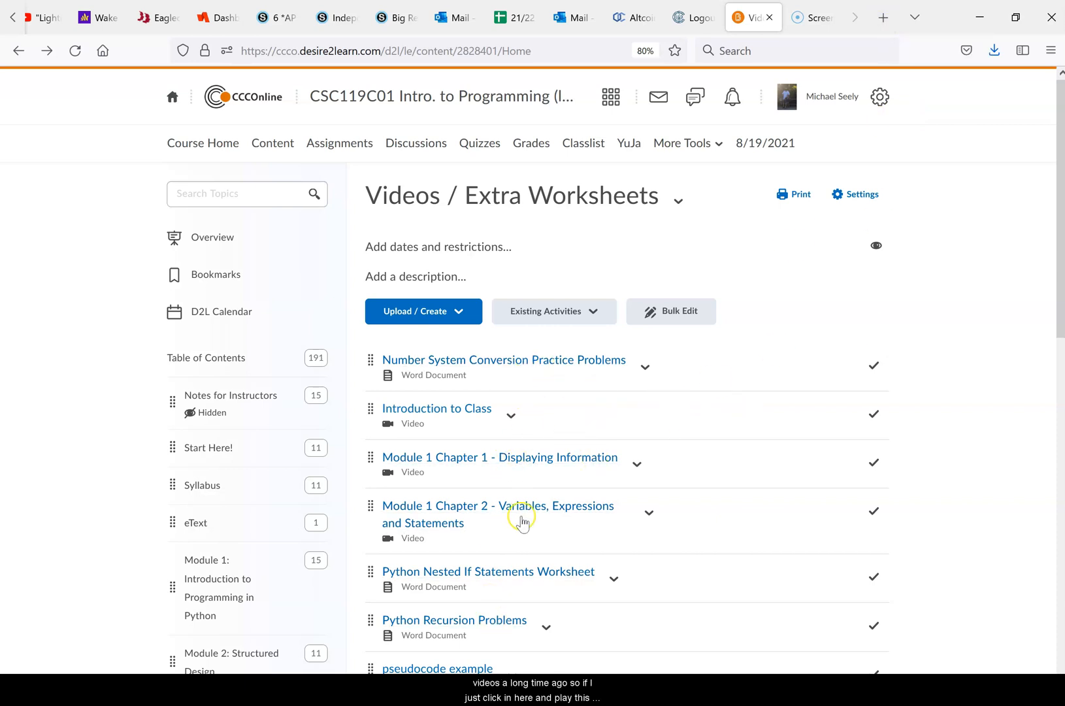
mouse_move(528, 466)
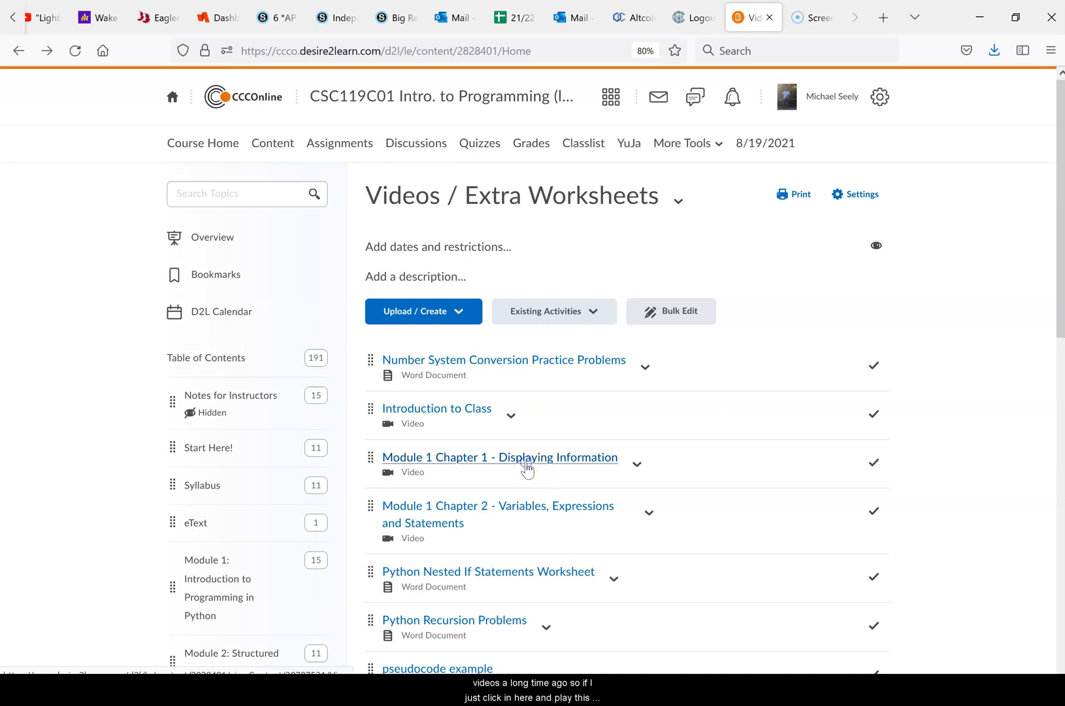
Play the Module 1 Chapter 1 video, seek ahead and pause at the Jupyter Hello World example (3:34).
click(499, 458)
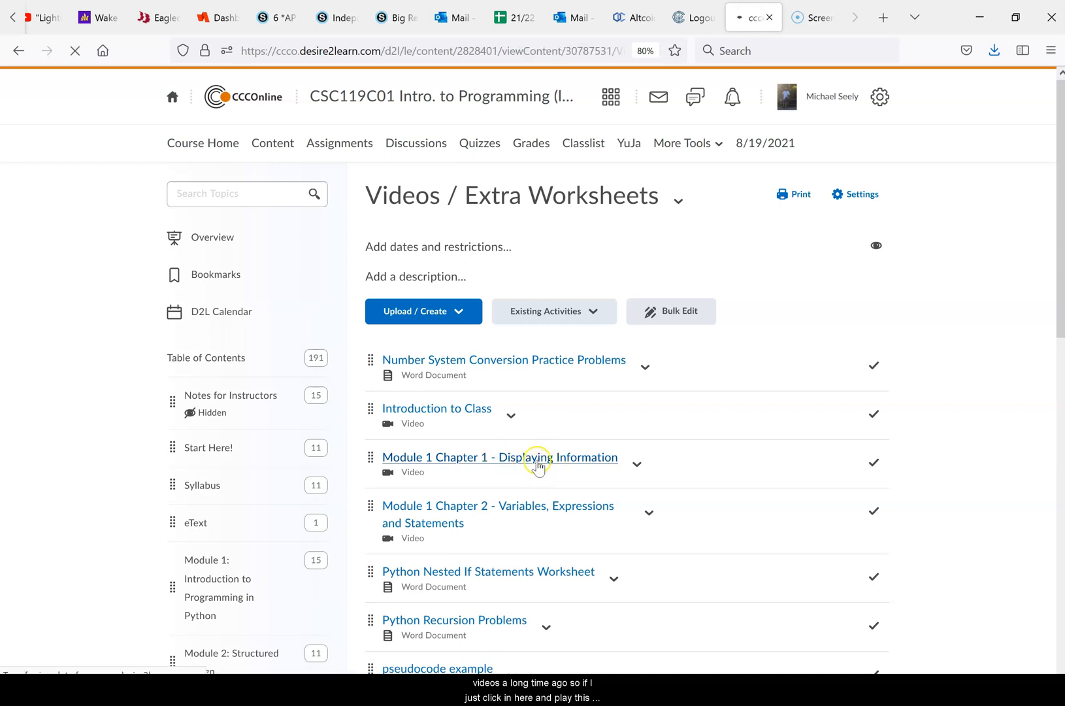
click(501, 456)
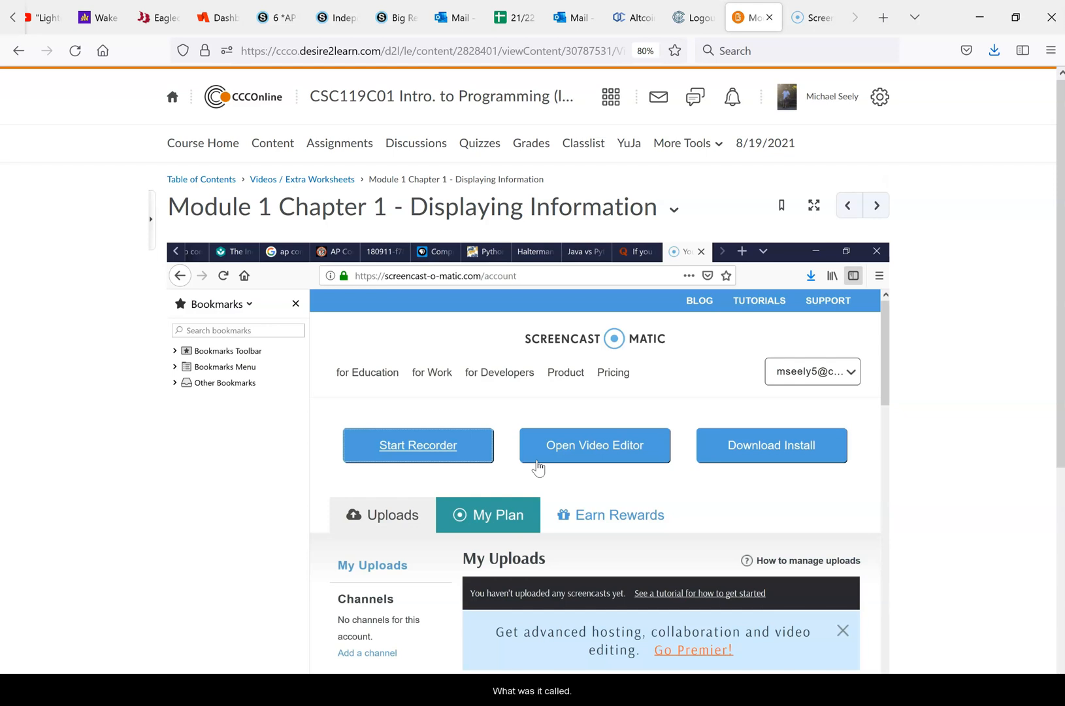
mouse_move(1049, 307)
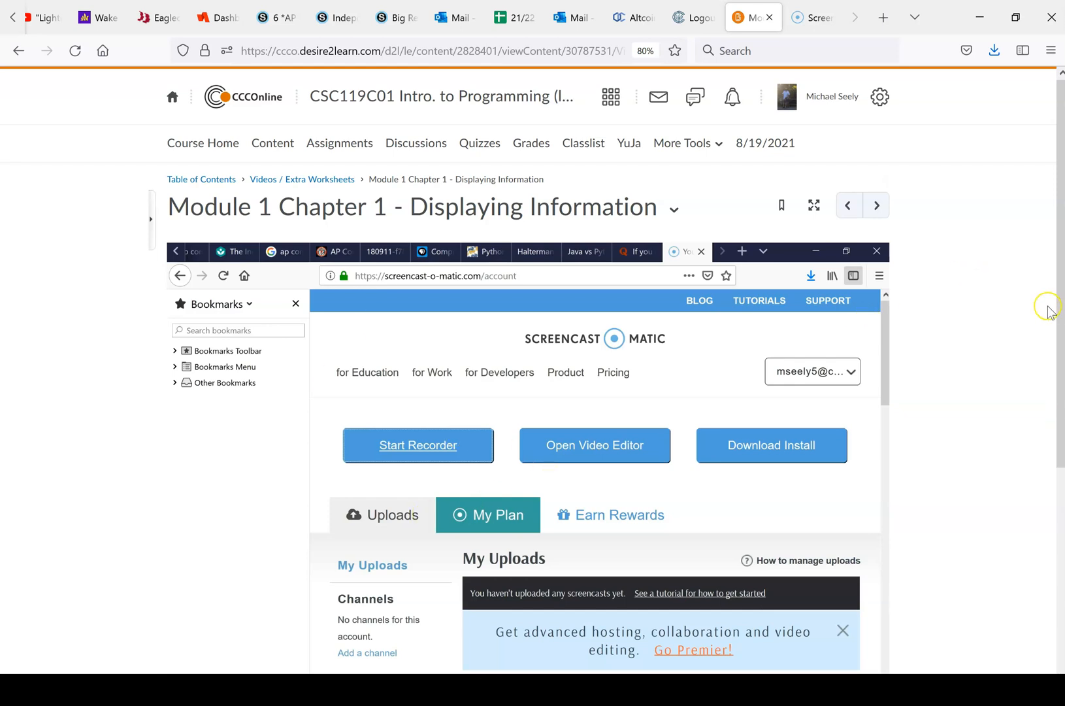
scroll(down, 3)
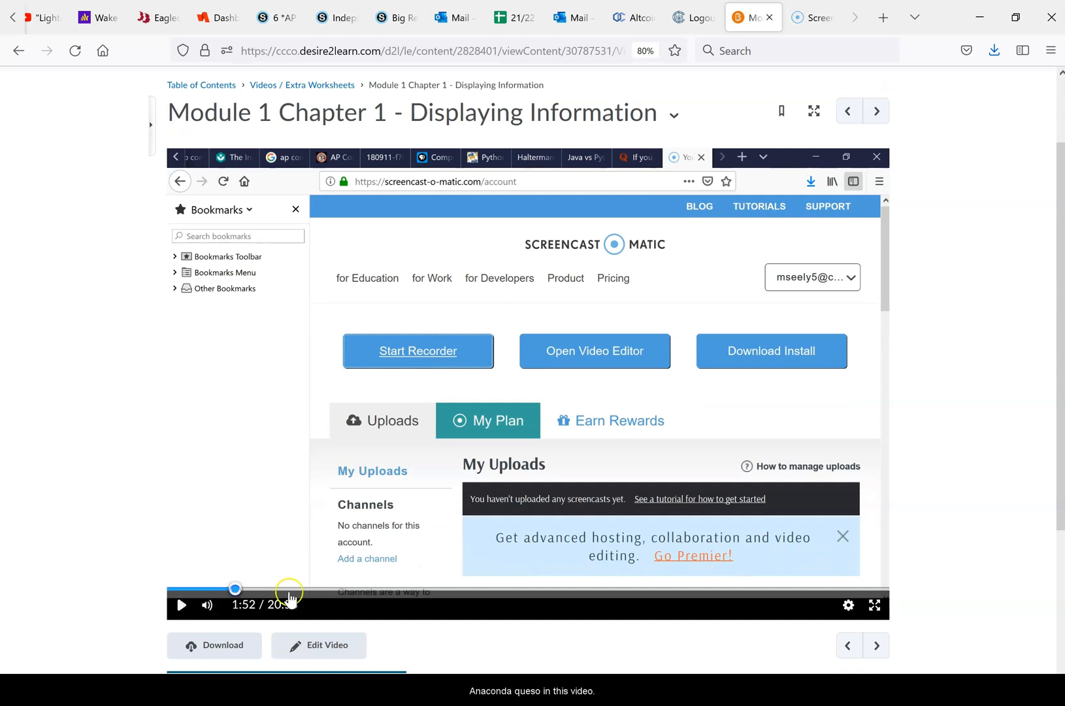
click(182, 605)
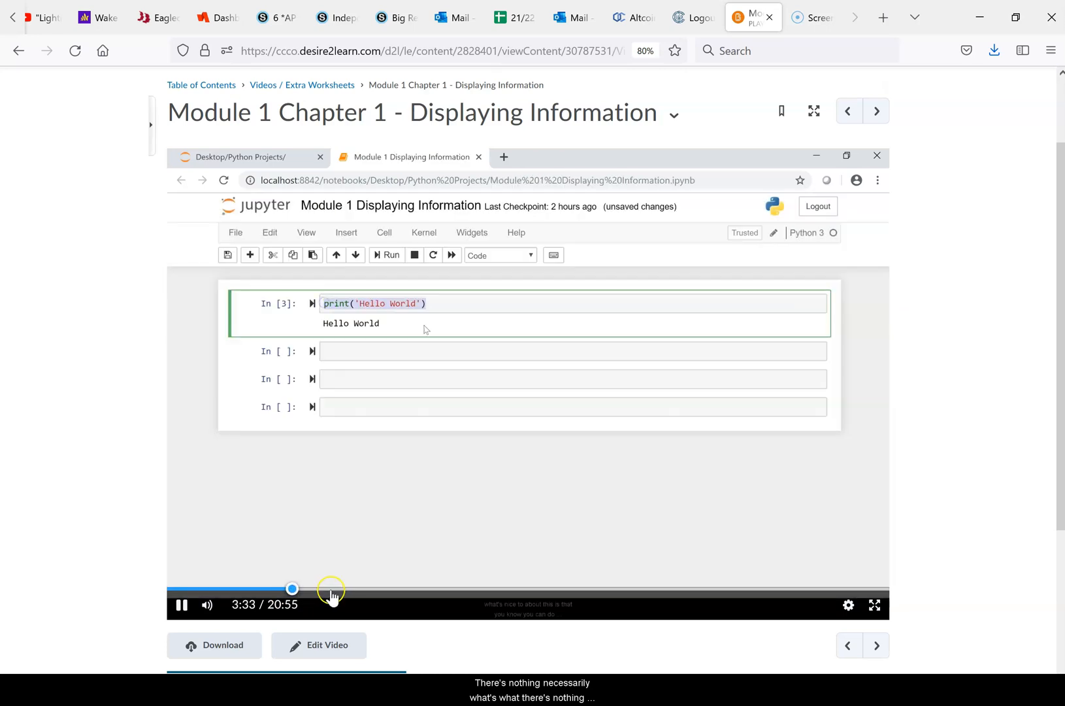
click(182, 605)
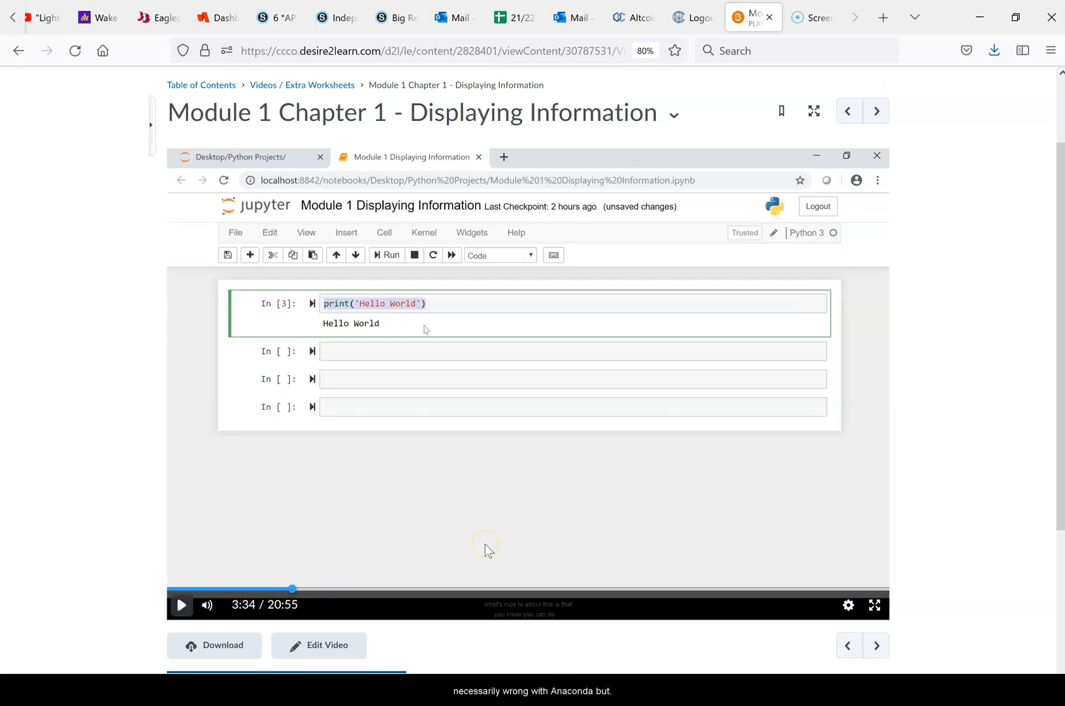
mouse_move(426, 324)
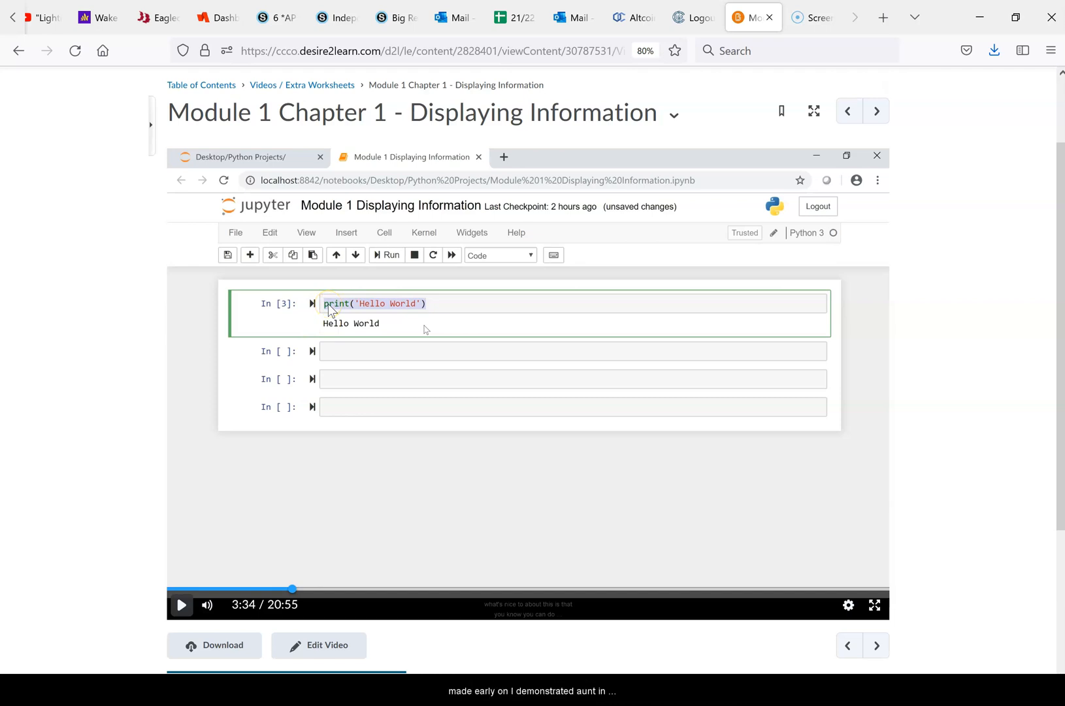
mouse_move(345, 328)
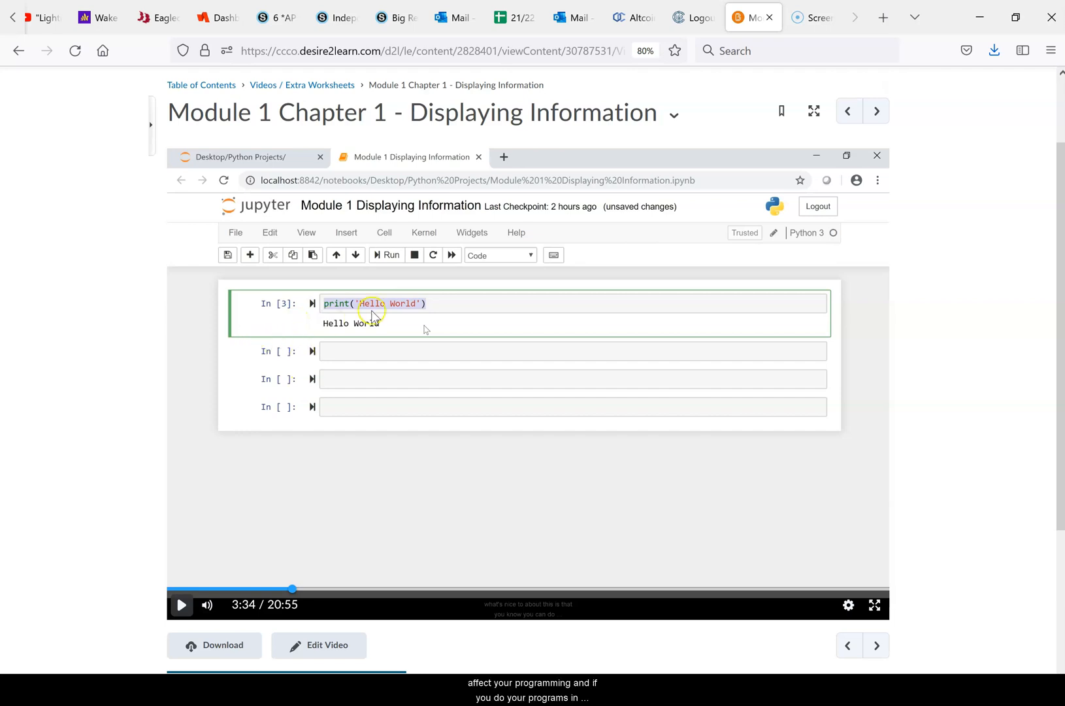
mouse_move(379, 312)
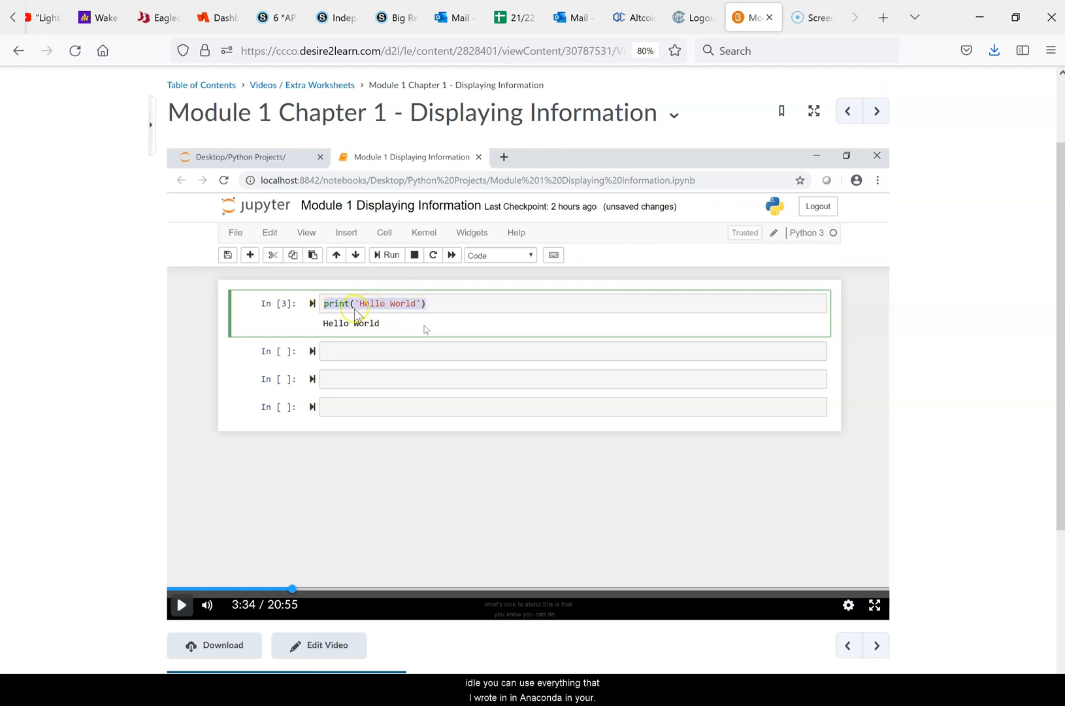
mouse_move(188, 358)
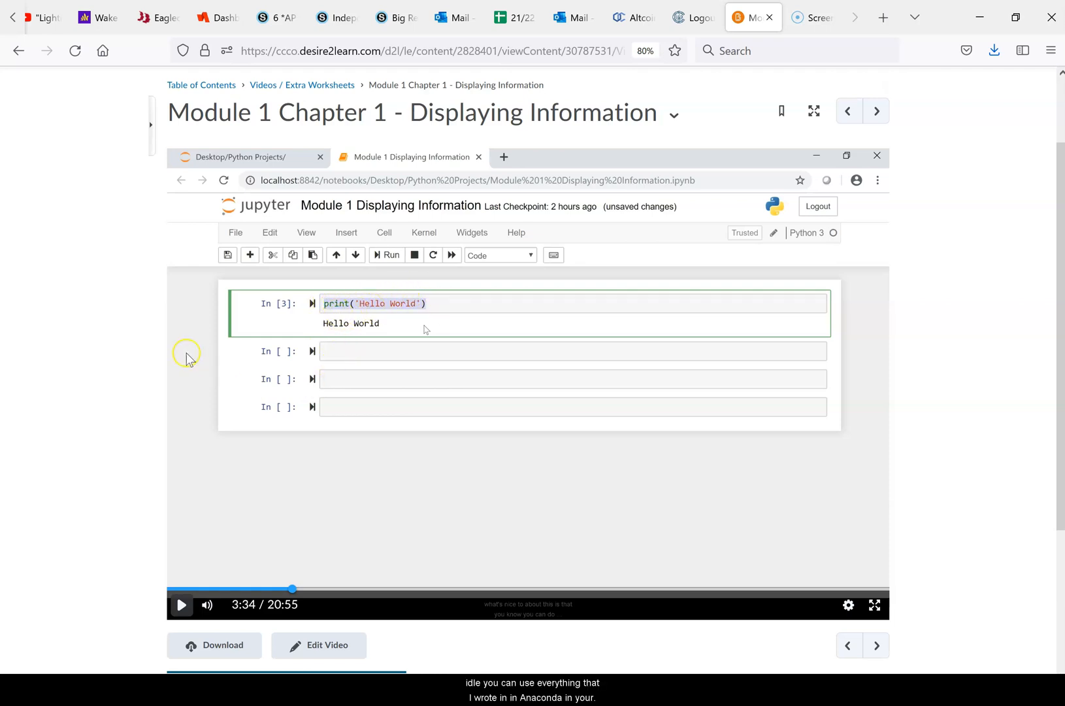
mouse_move(191, 408)
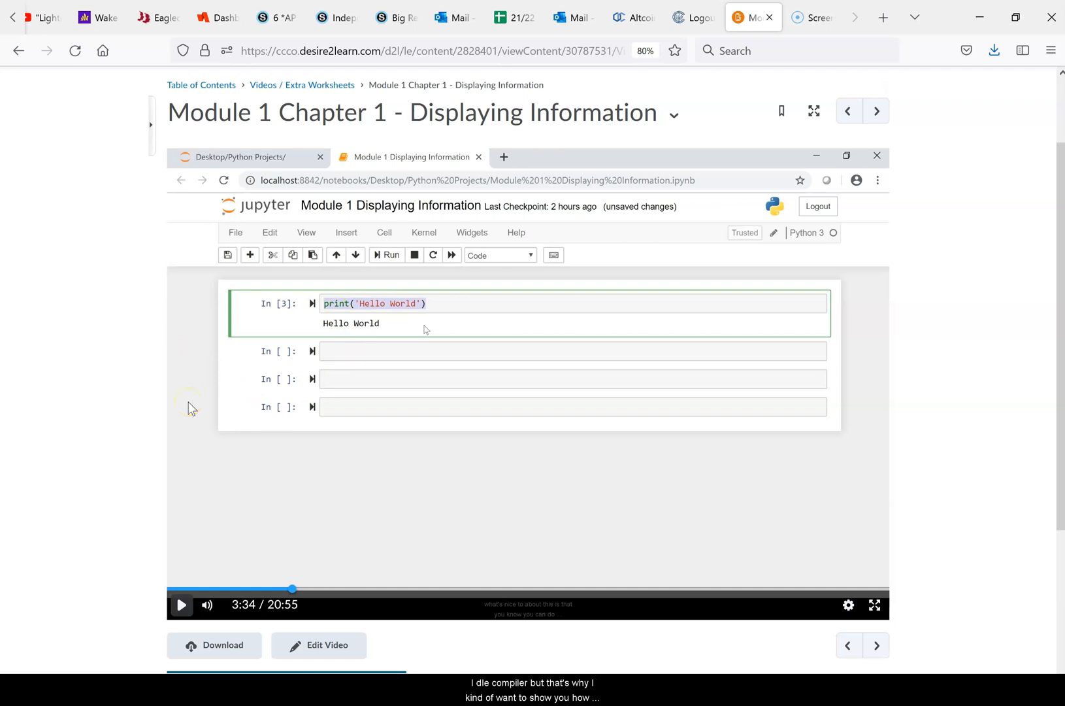
mouse_move(176, 478)
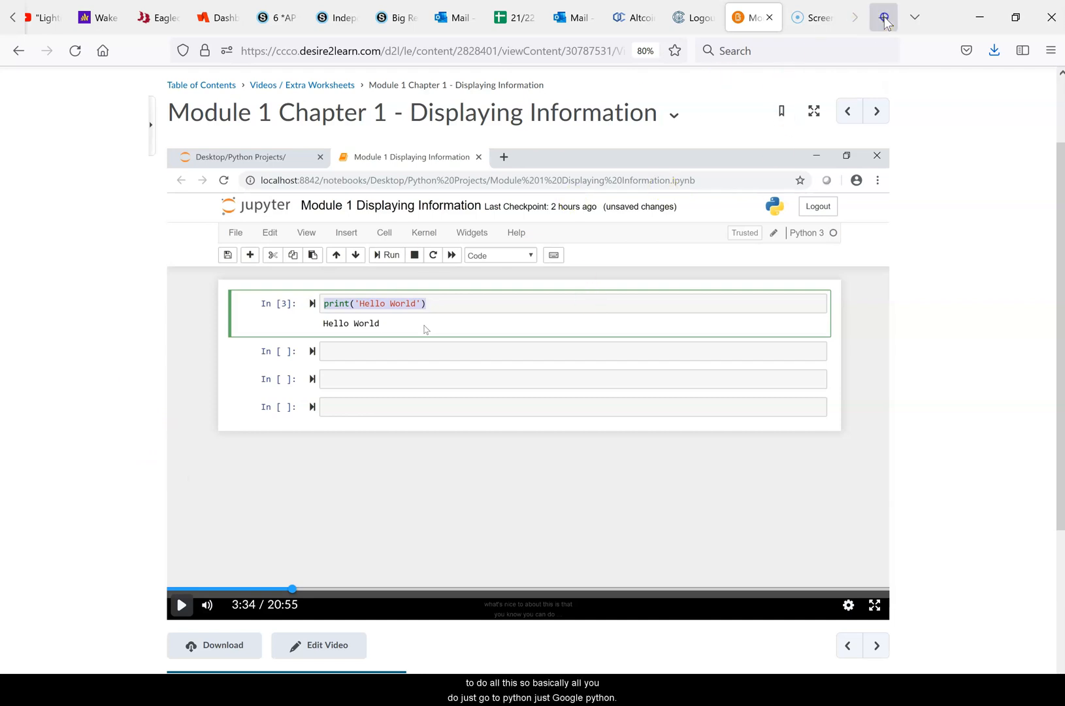
Search Google for python in a new browser tab.
click(883, 17)
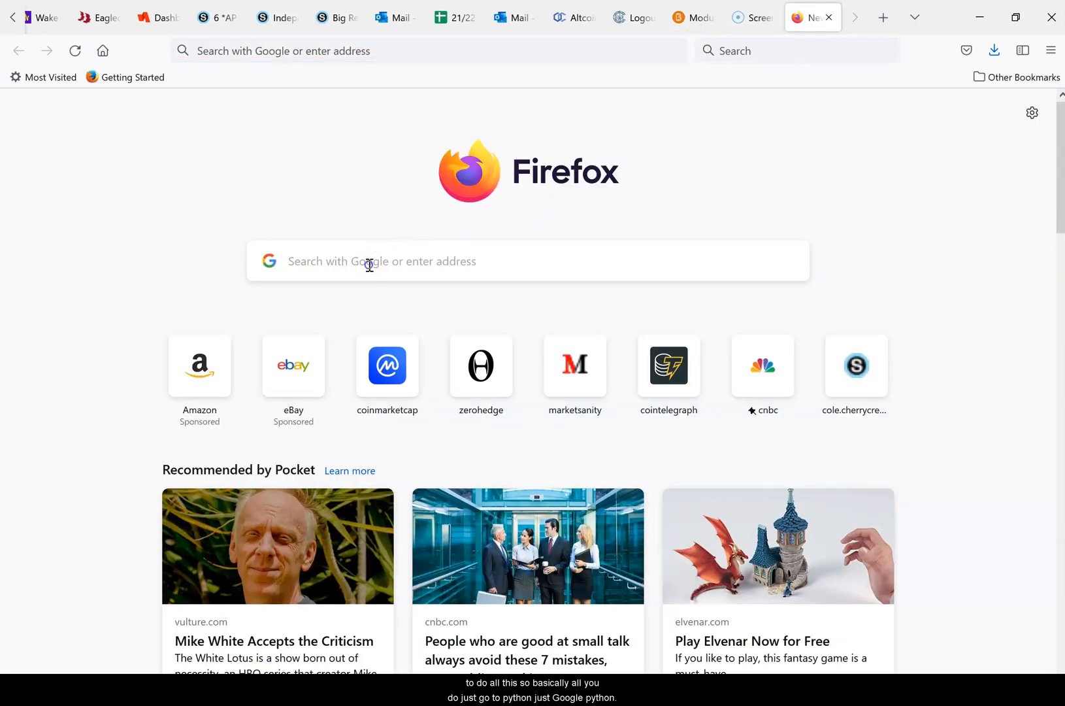
text(pyth)
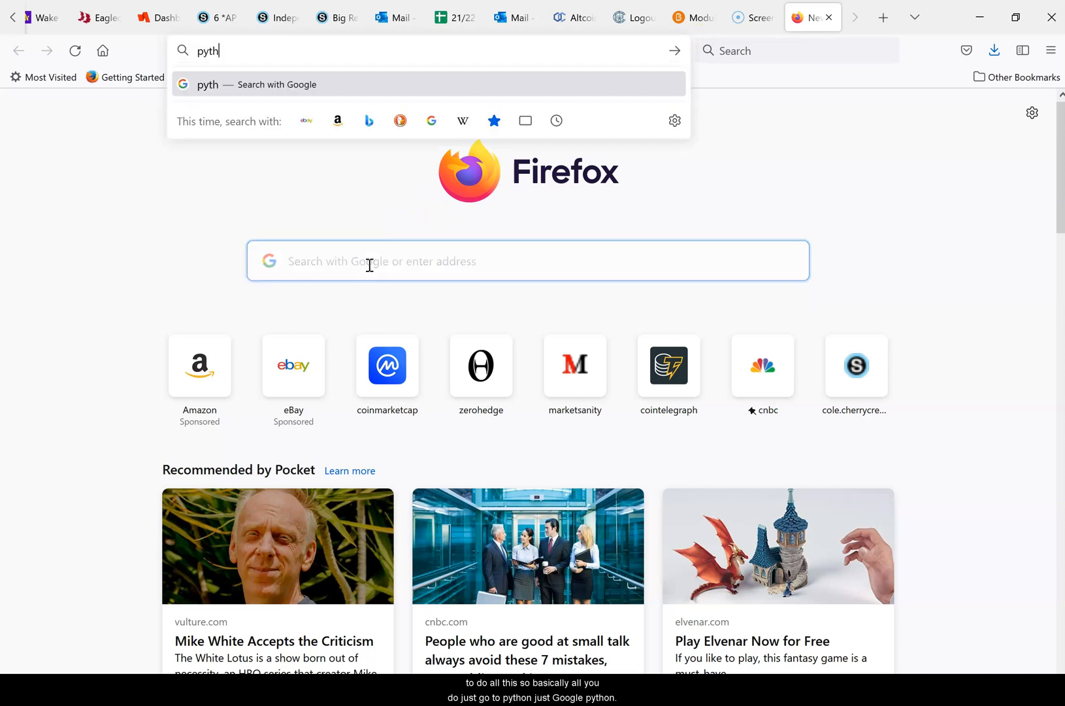
key(Return)
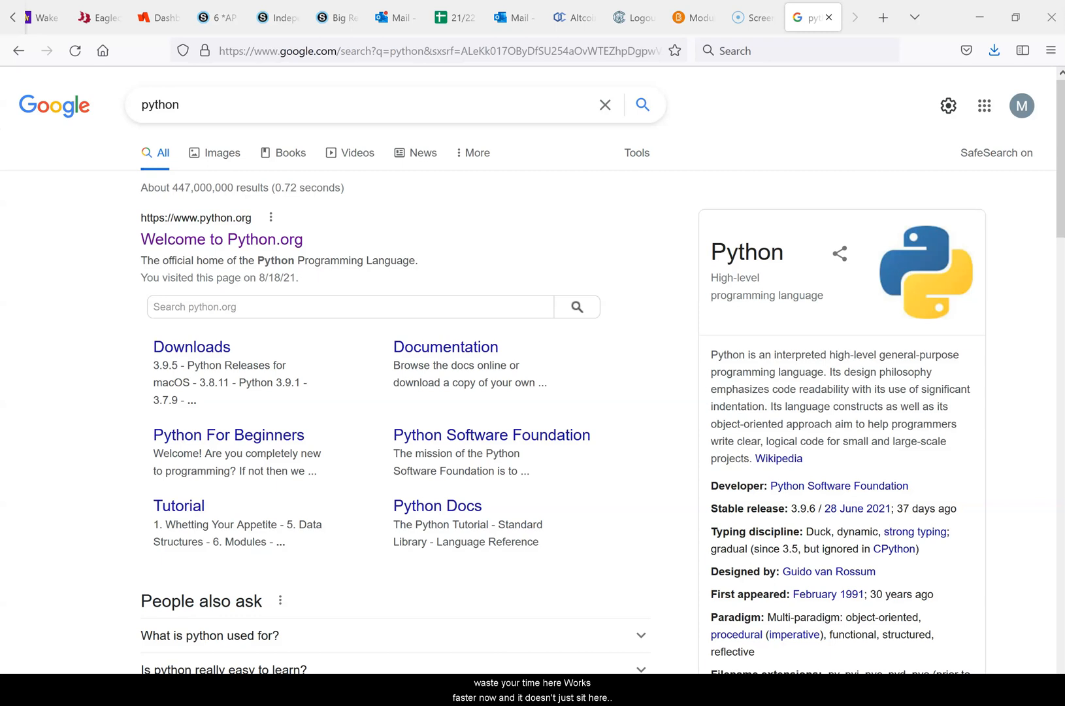
mouse_move(256, 271)
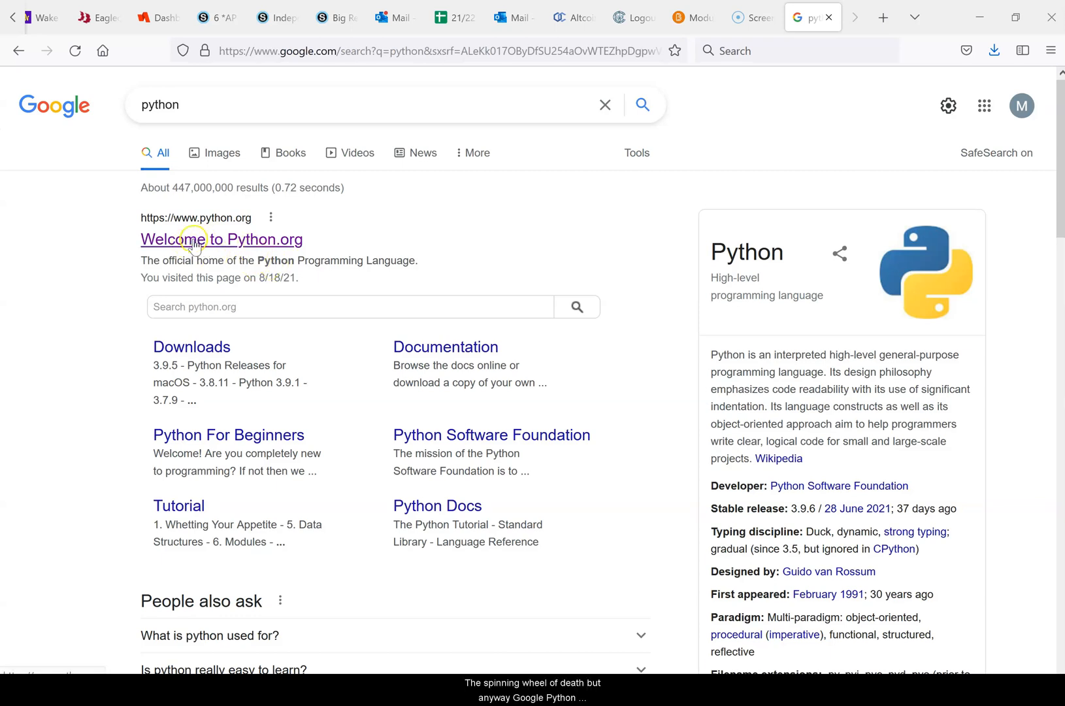
click(159, 105)
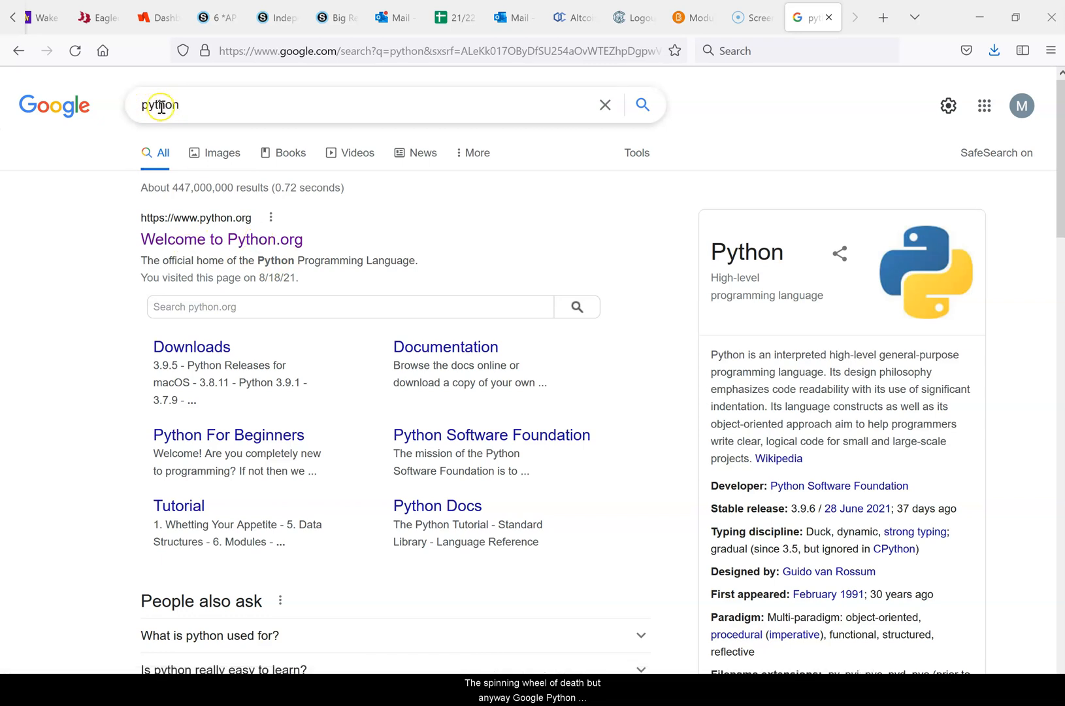
From the Python.org result, reach the Python Releases for macOS downloads page.
click(221, 239)
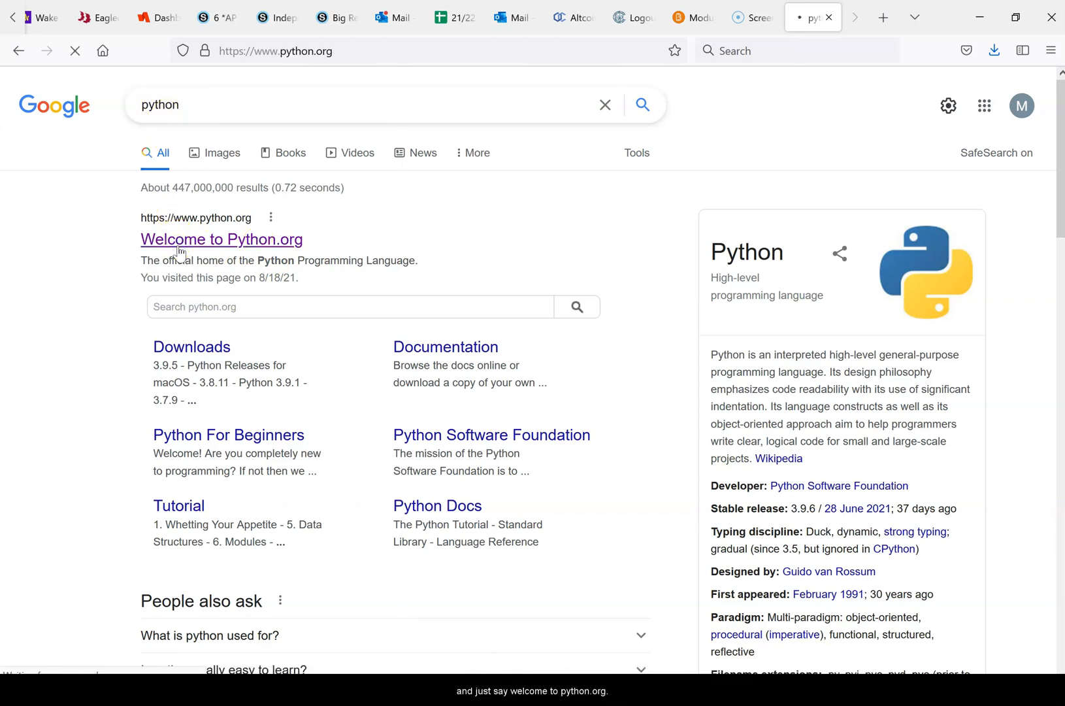
click(221, 239)
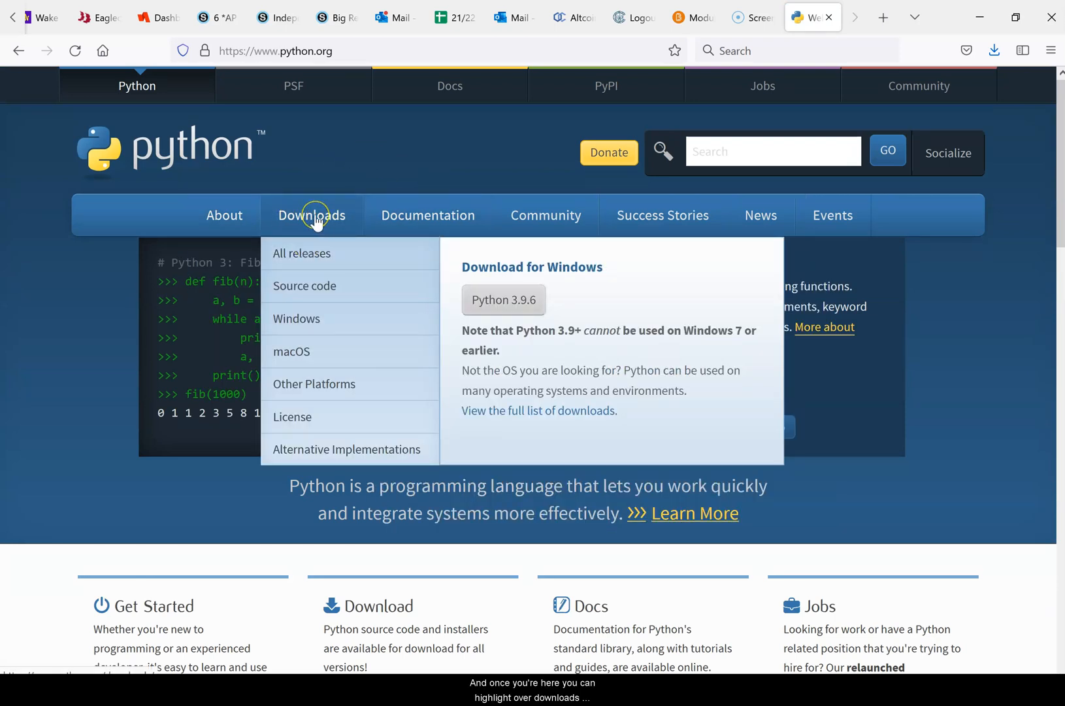
mouse_move(503, 299)
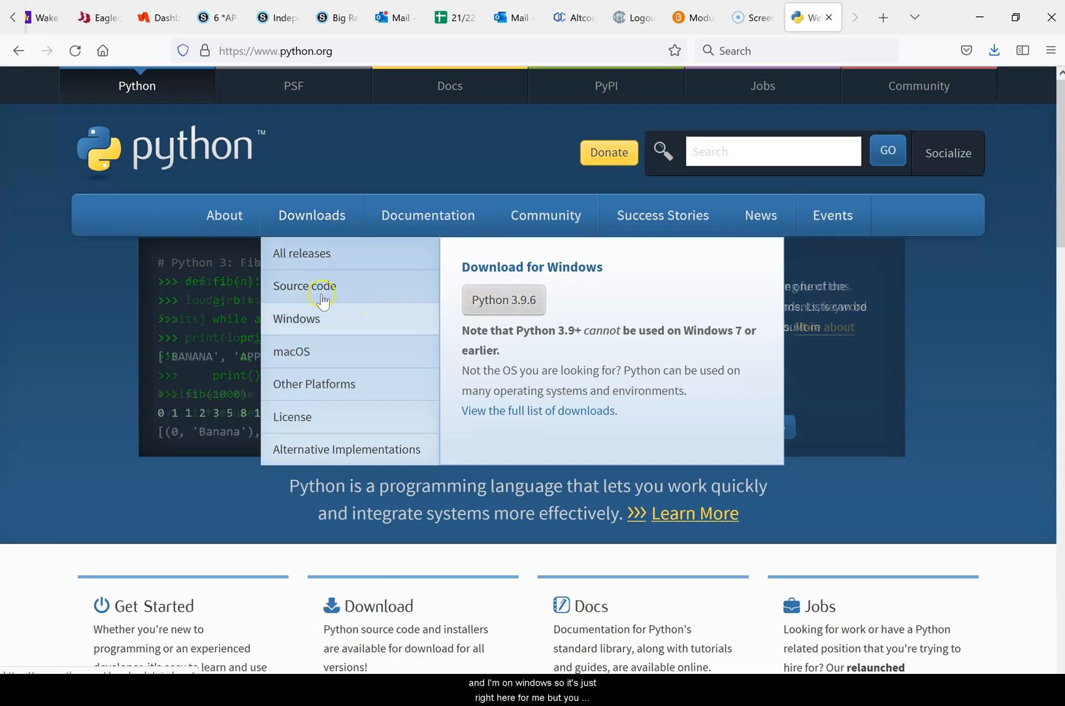
mouse_move(296, 352)
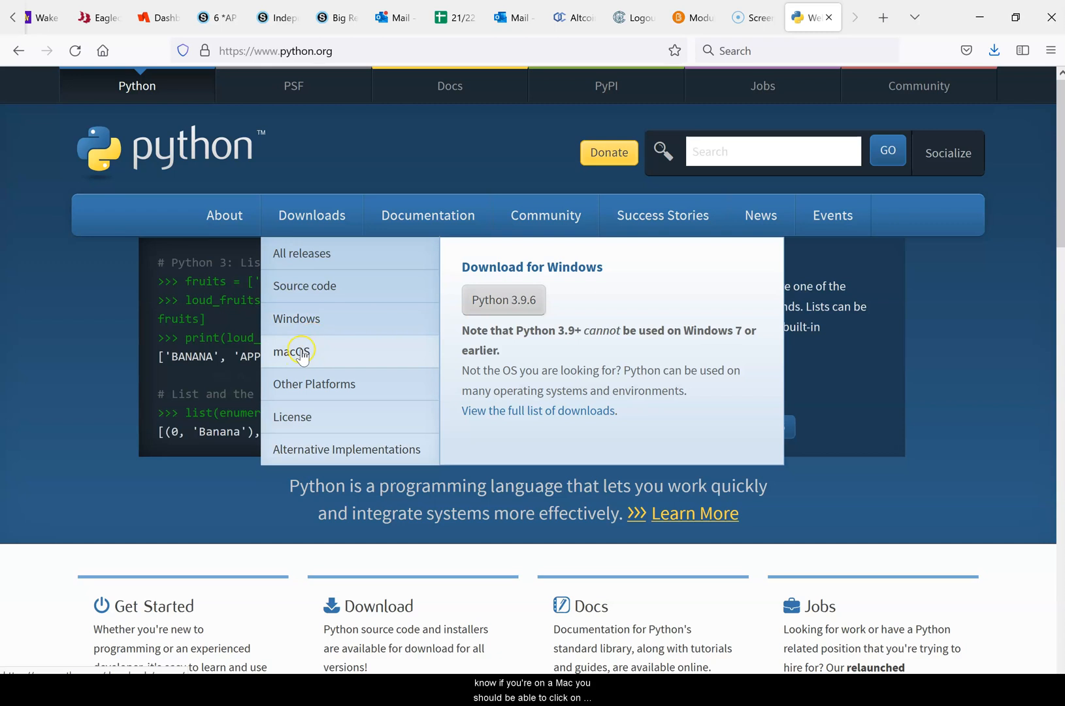
click(296, 352)
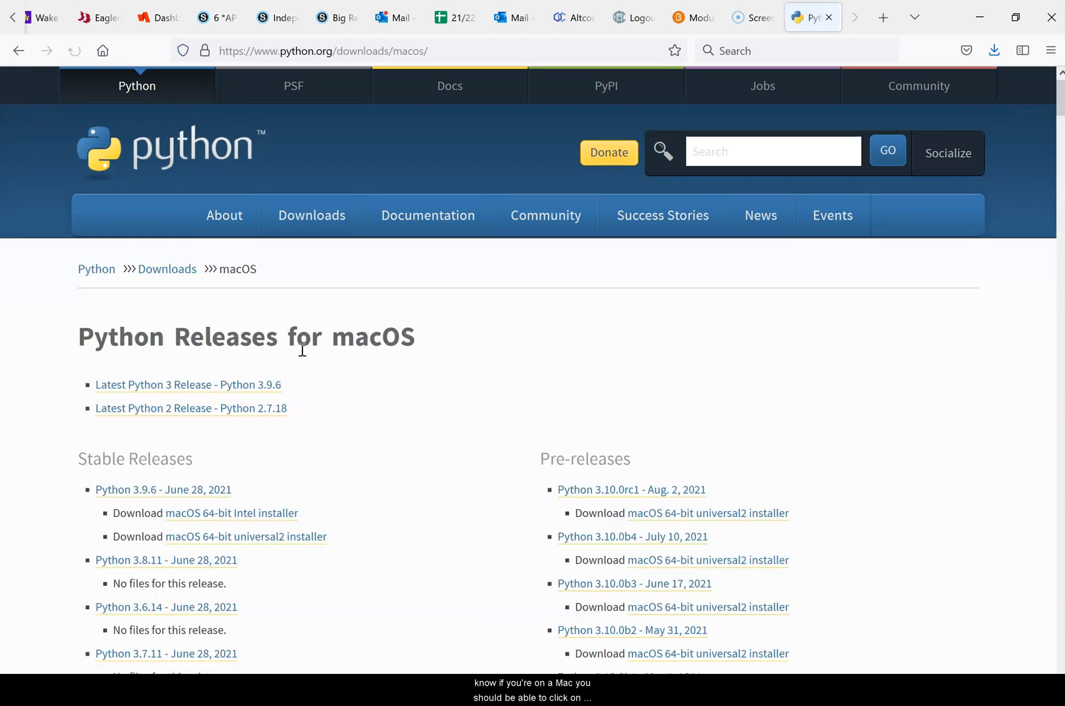
mouse_move(109, 94)
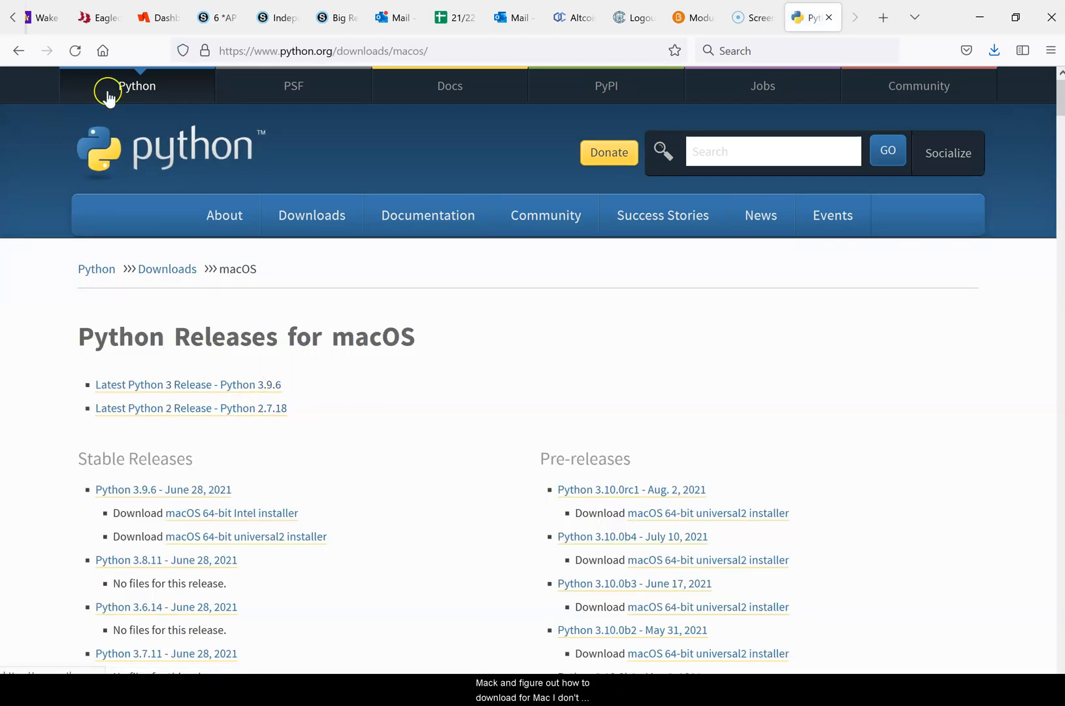
click(311, 216)
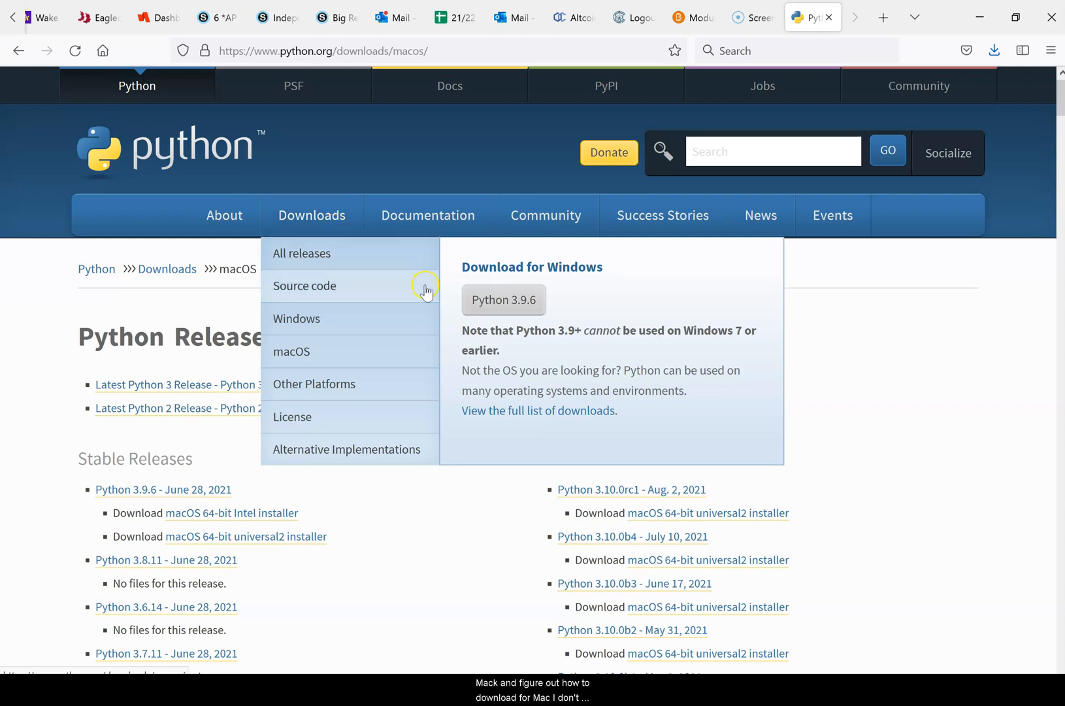
mouse_move(485, 299)
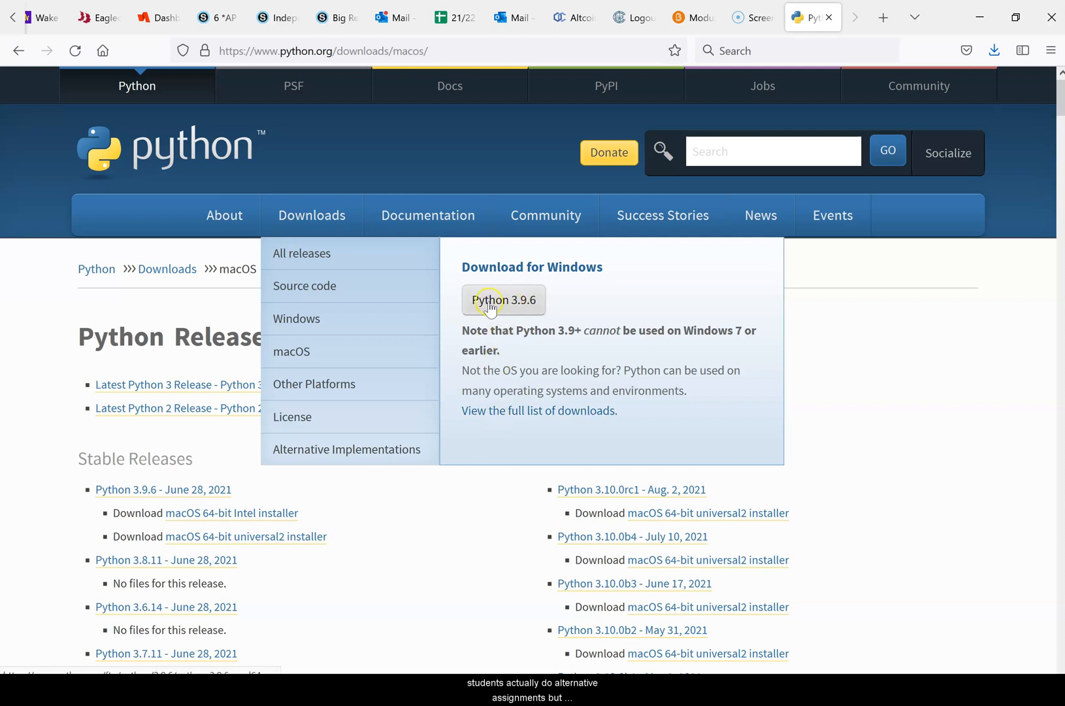
mouse_move(532, 309)
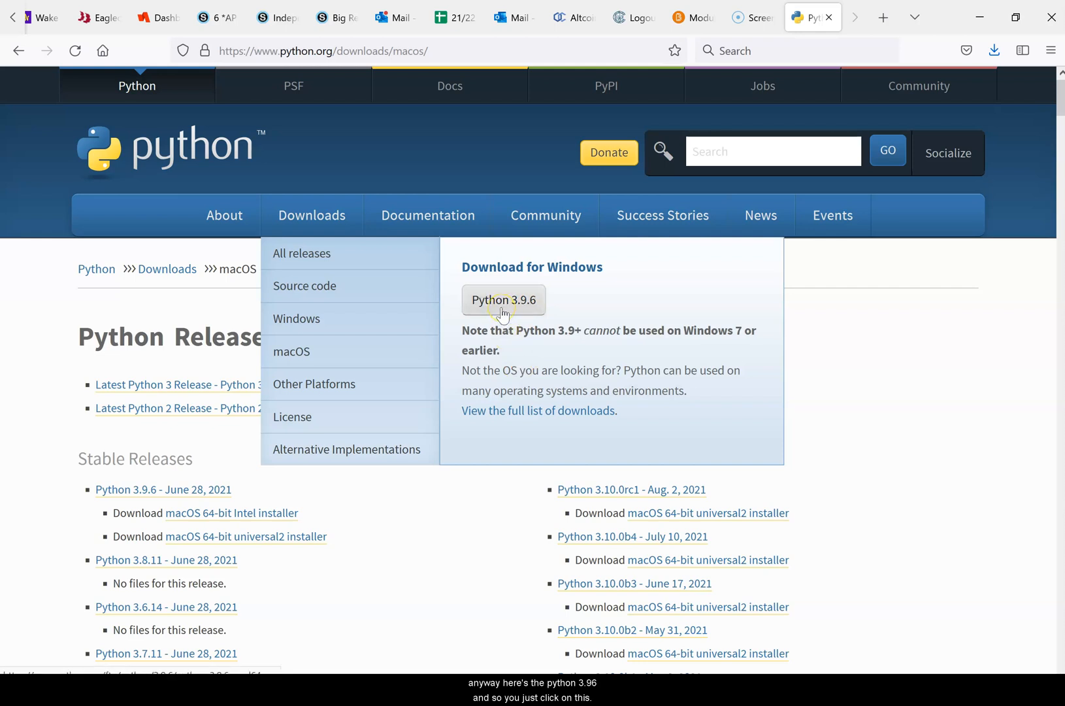
mouse_move(601, 245)
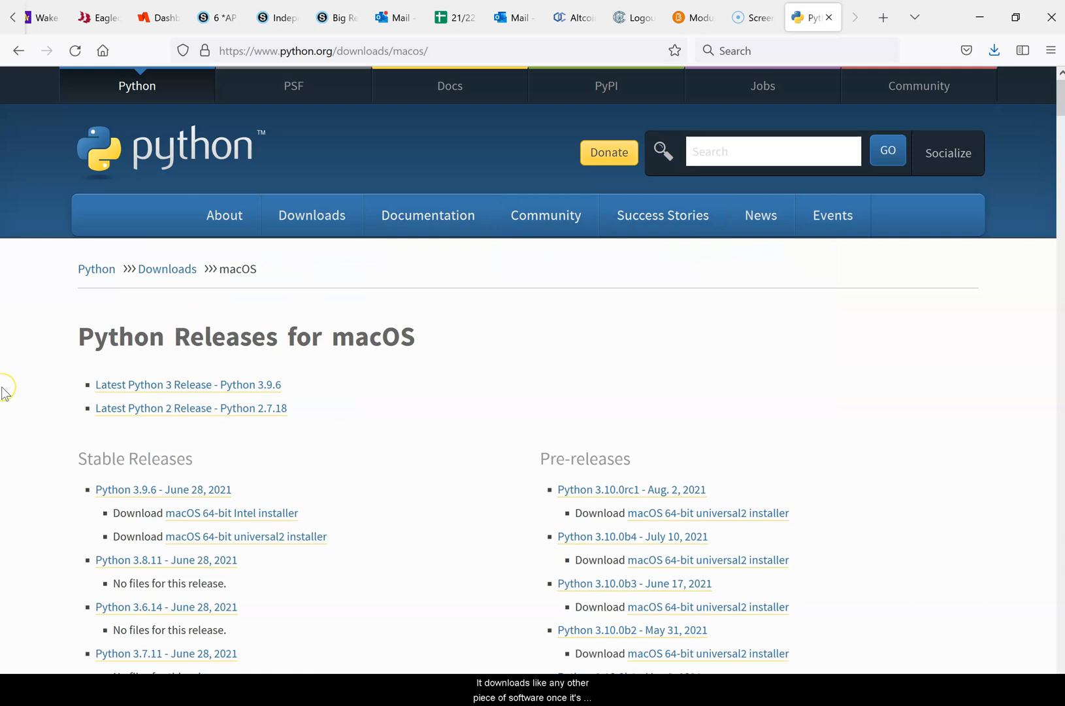
mouse_move(53, 404)
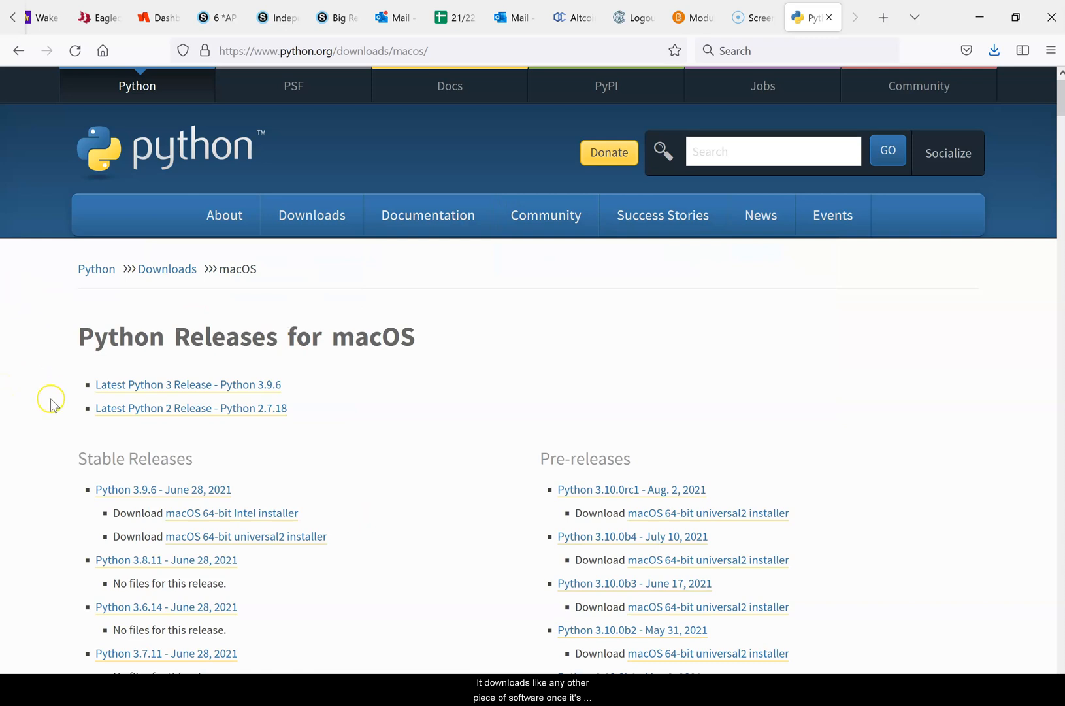
mouse_move(32, 660)
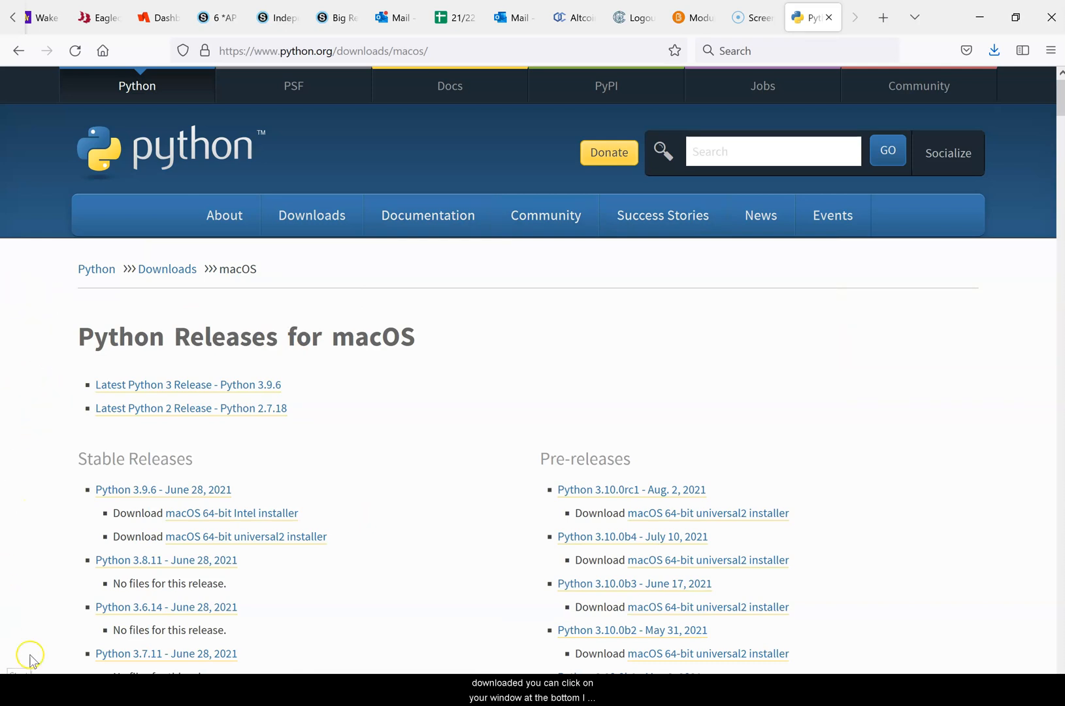
mouse_move(39, 648)
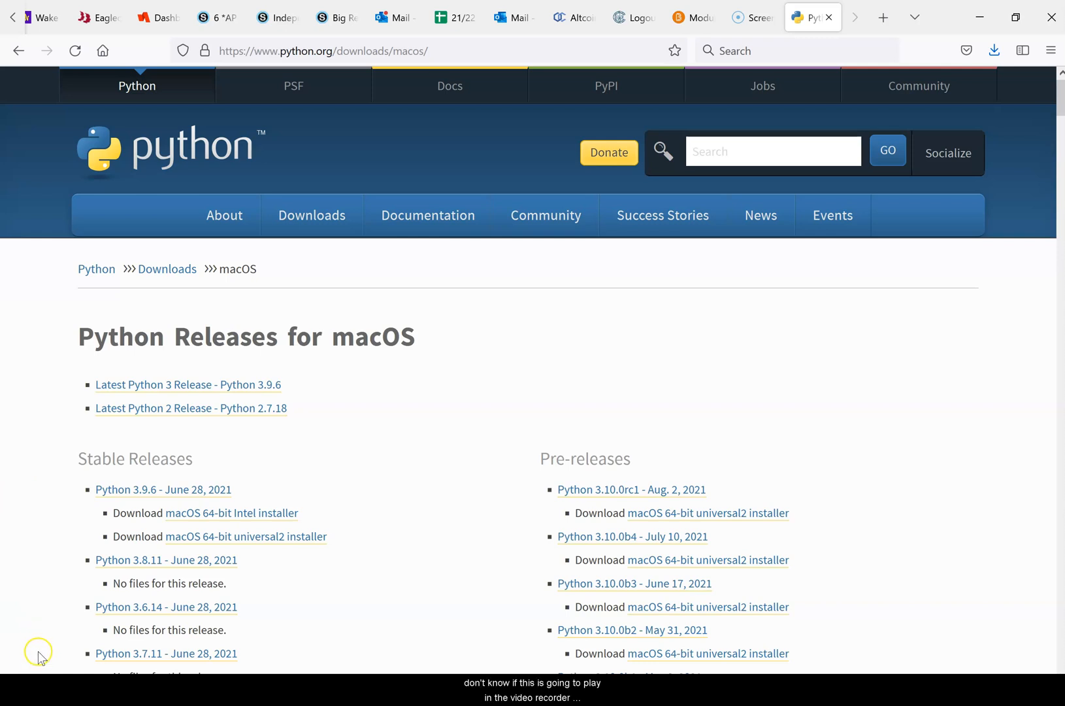
mouse_move(80, 664)
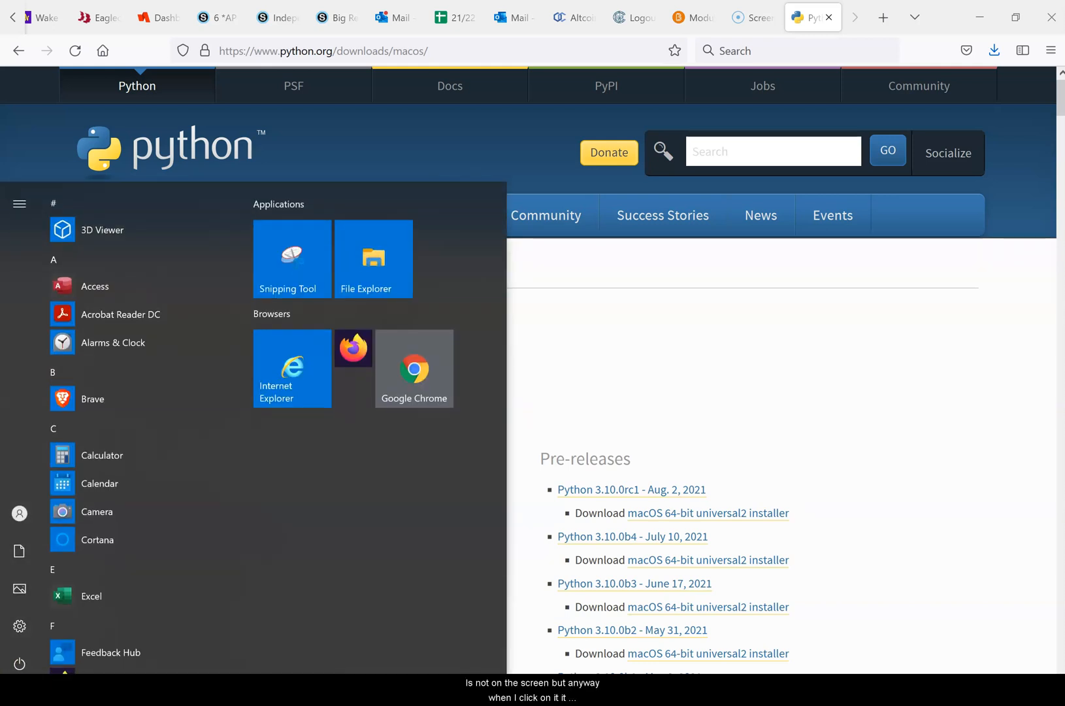
mouse_move(99, 670)
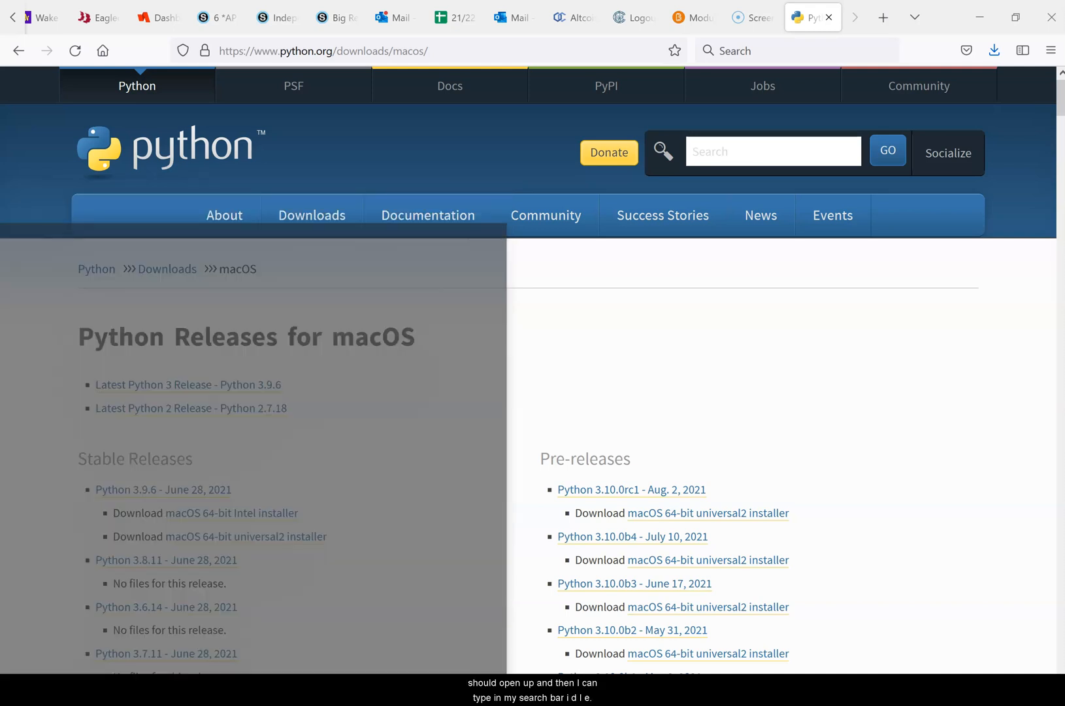
text(idl)
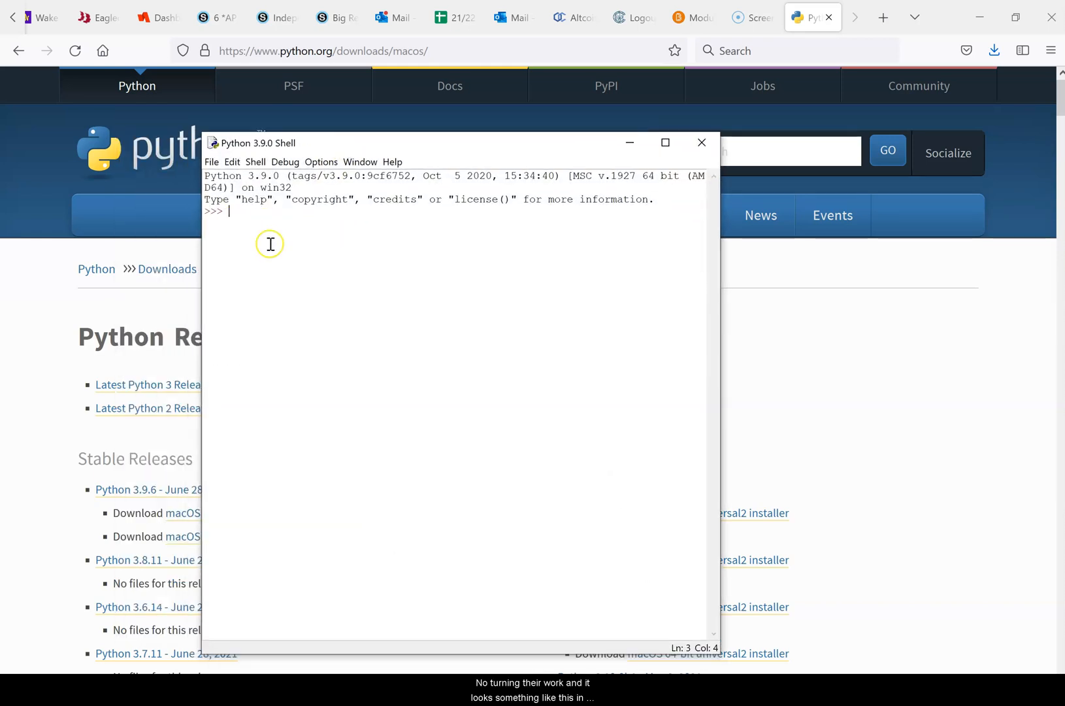
mouse_move(273, 143)
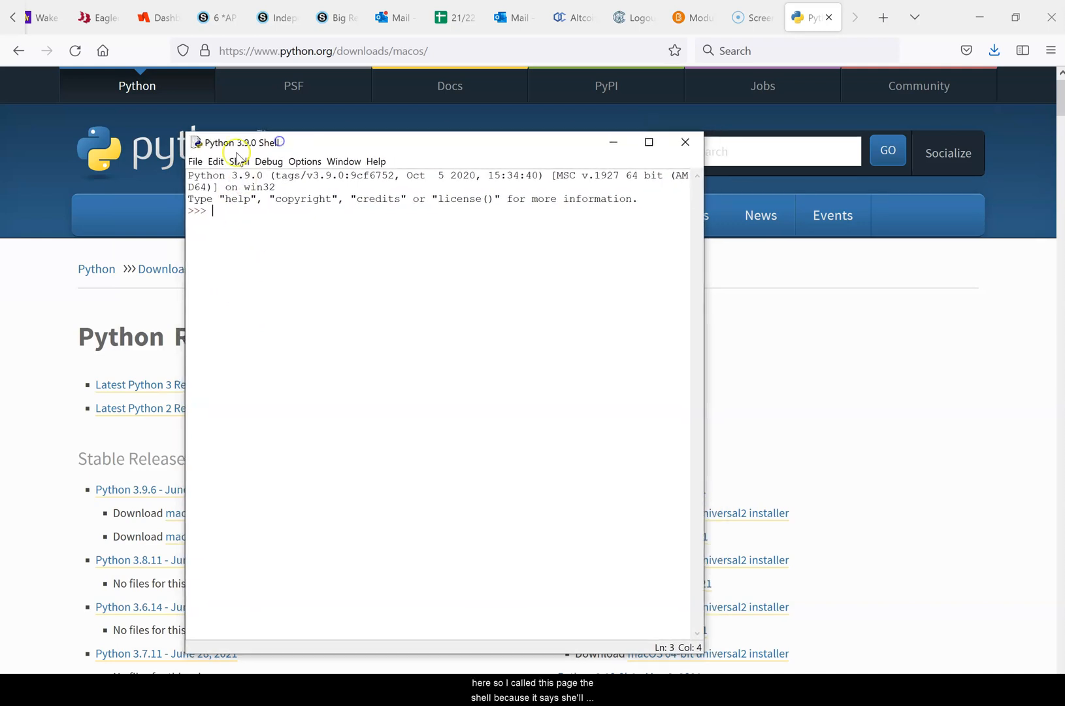
mouse_move(285, 147)
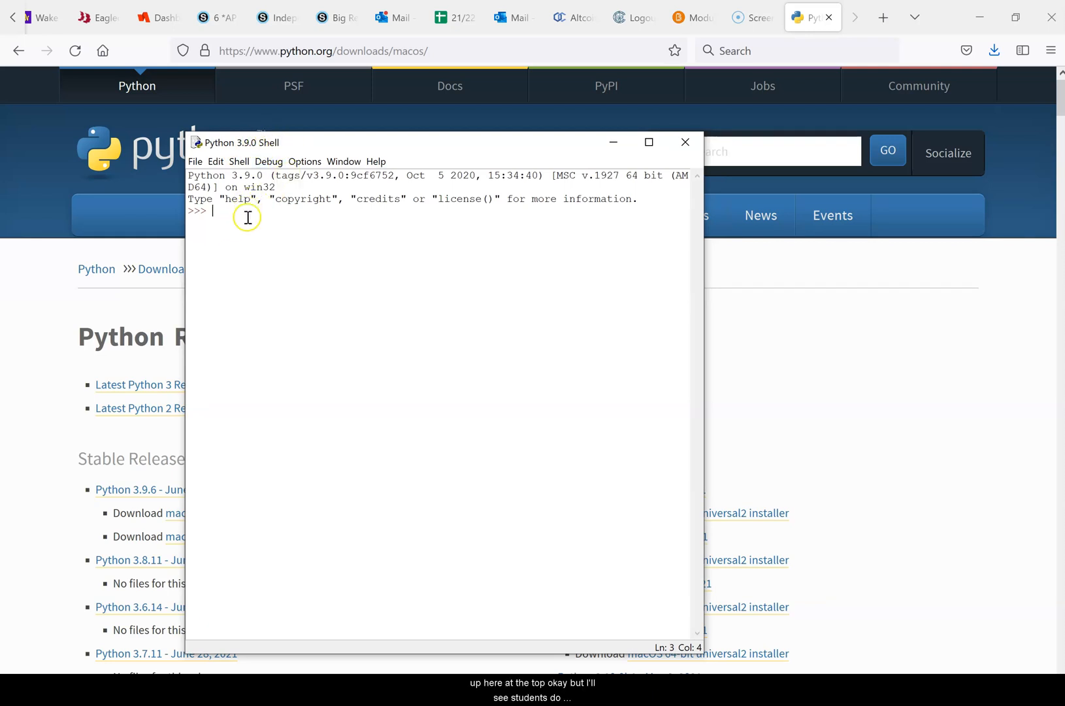
Assign make = "Toyota" and model = "4 Runner" at the shell prompt.
text(p)
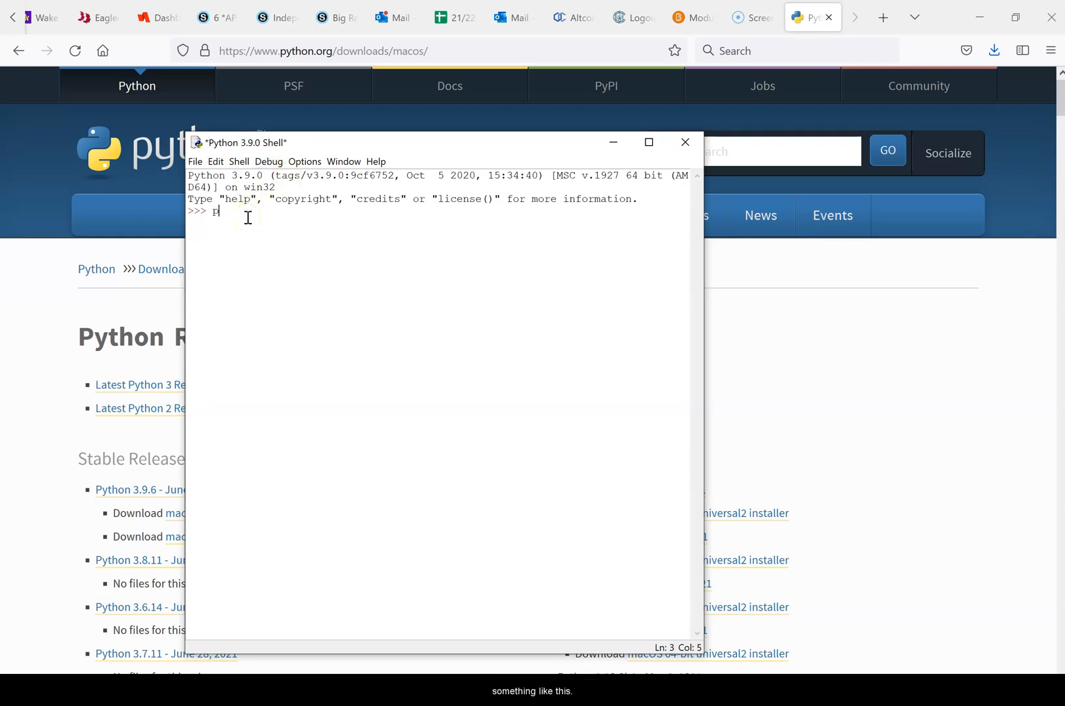
key(Backspace)
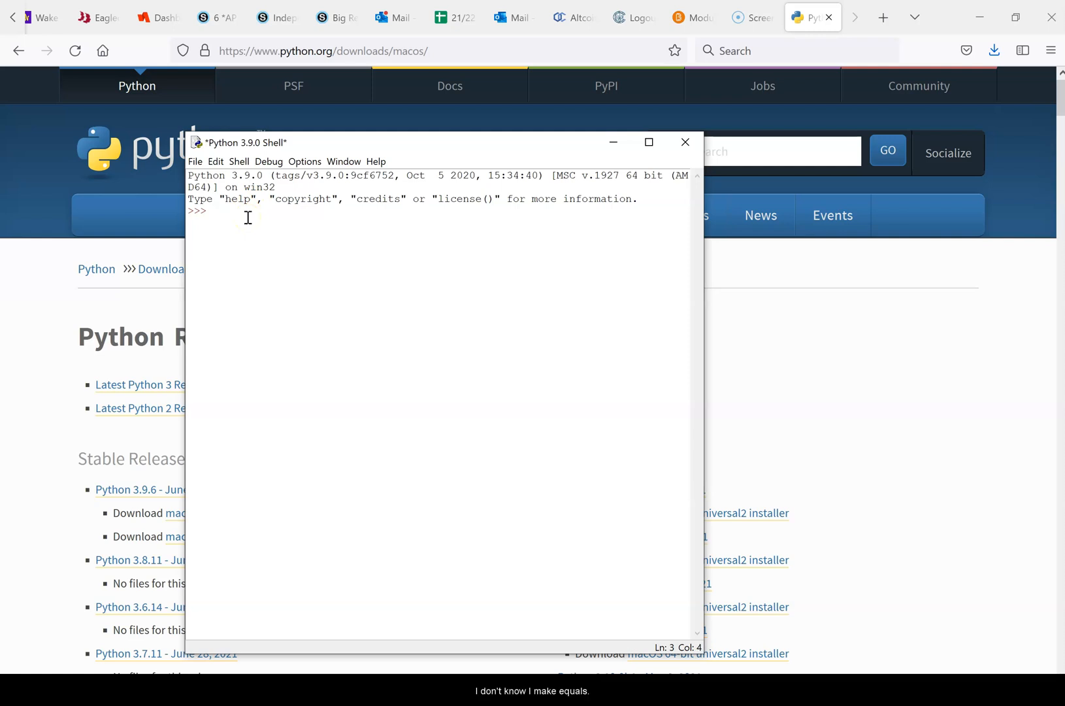
text(make = ")
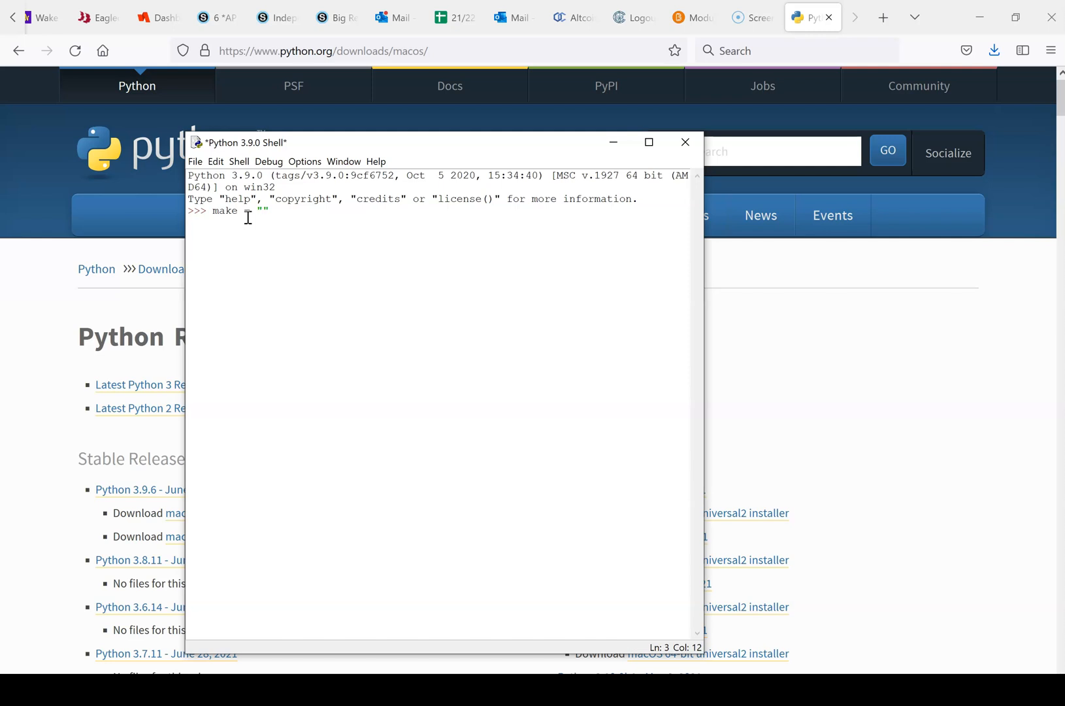
text(Toyota)
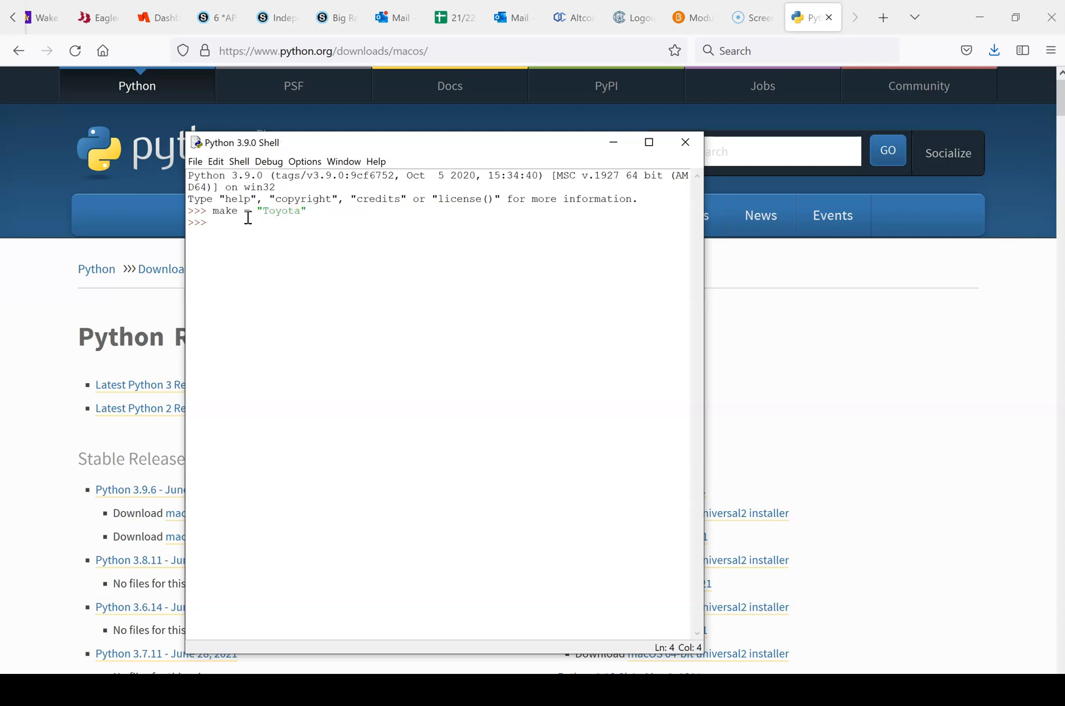
text(model)
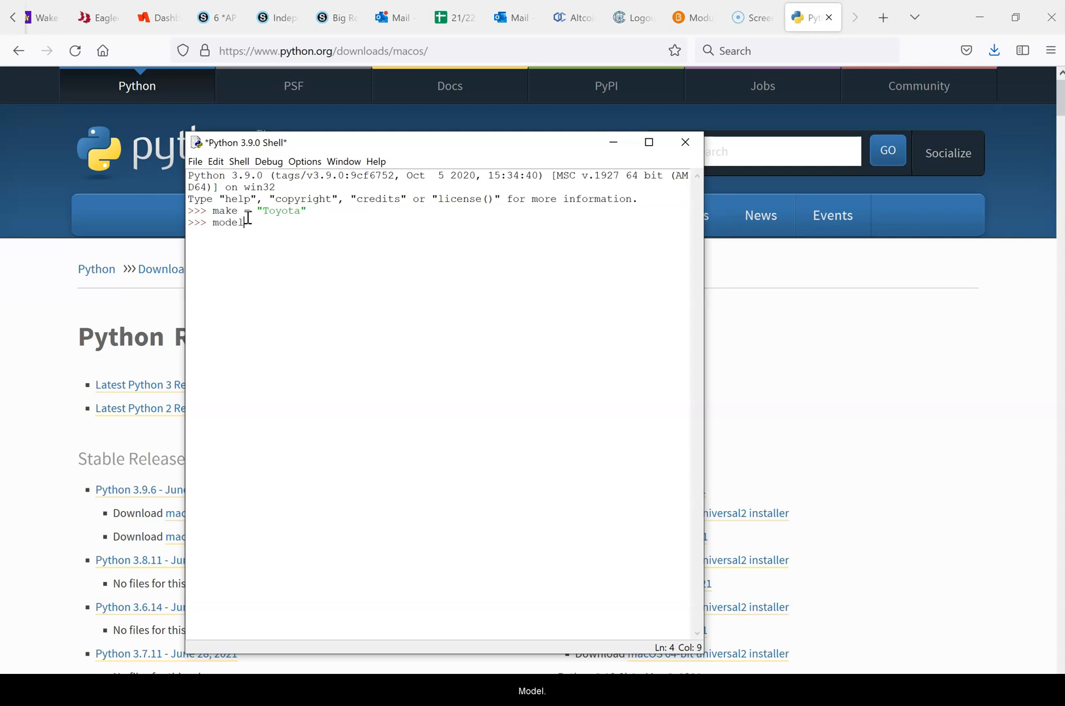
text(= ")
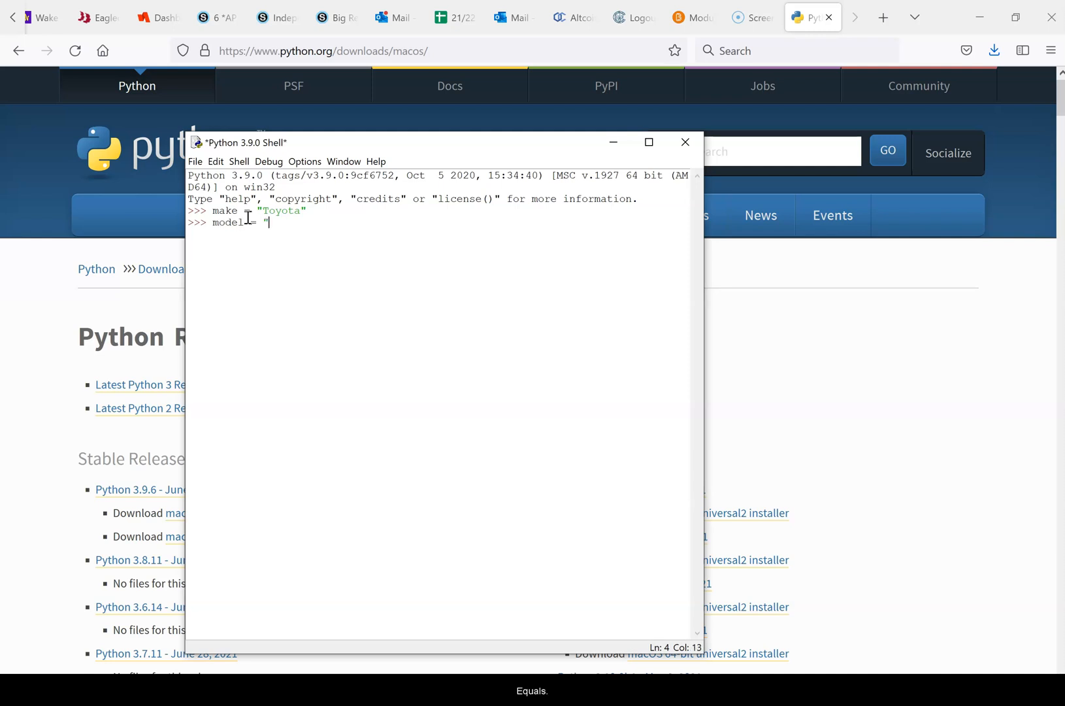
text(4 Runner)
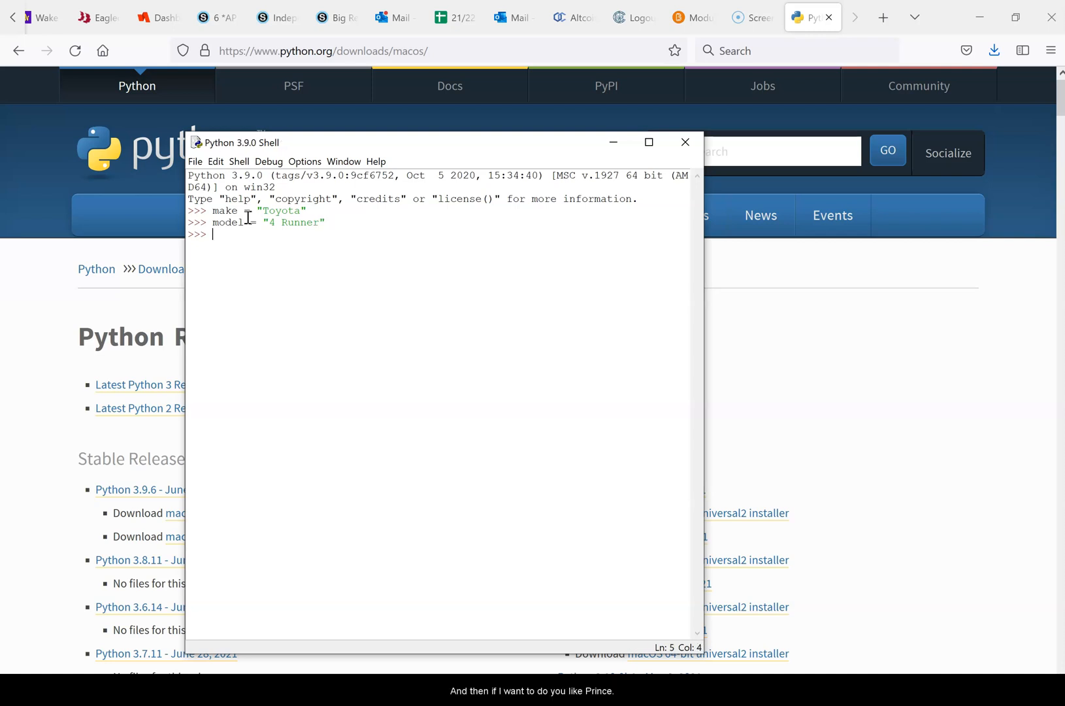
Print make and model in the shell, showing Toyota and 4 Runner.
text(print(make)
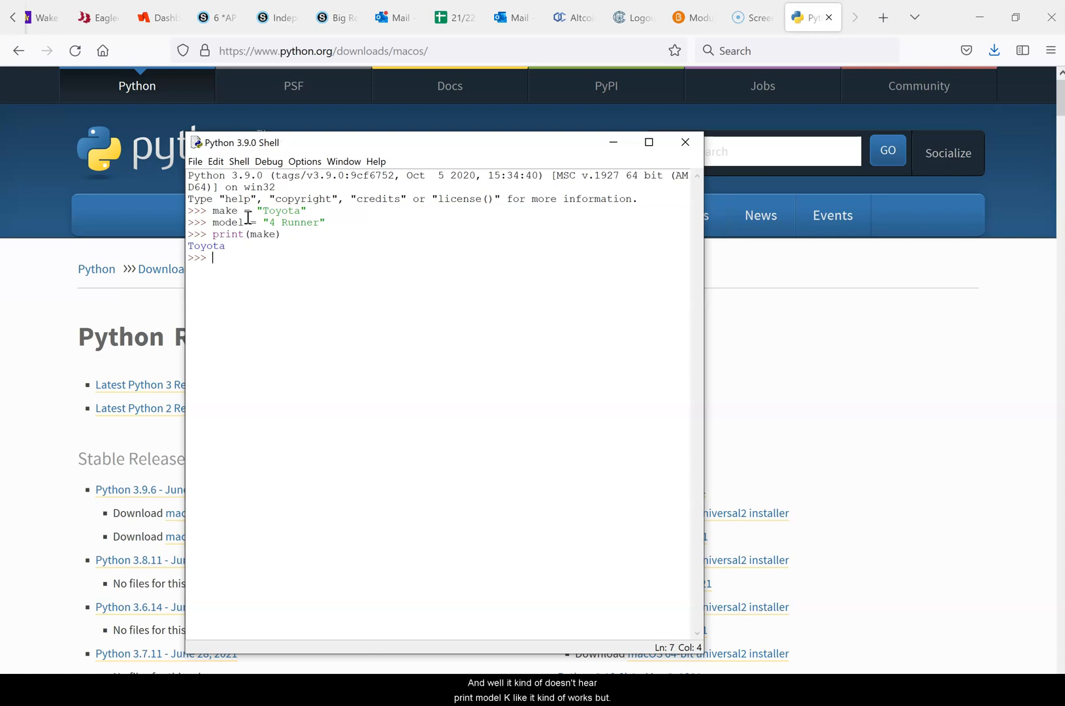
text(pri)
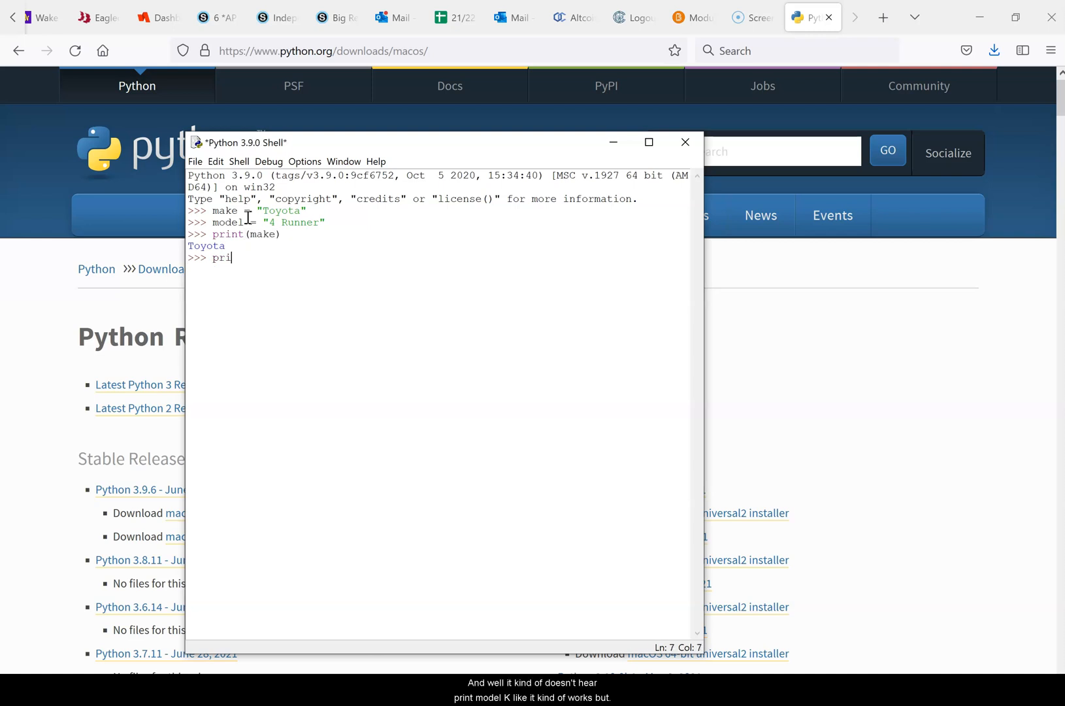
text(nt(model))
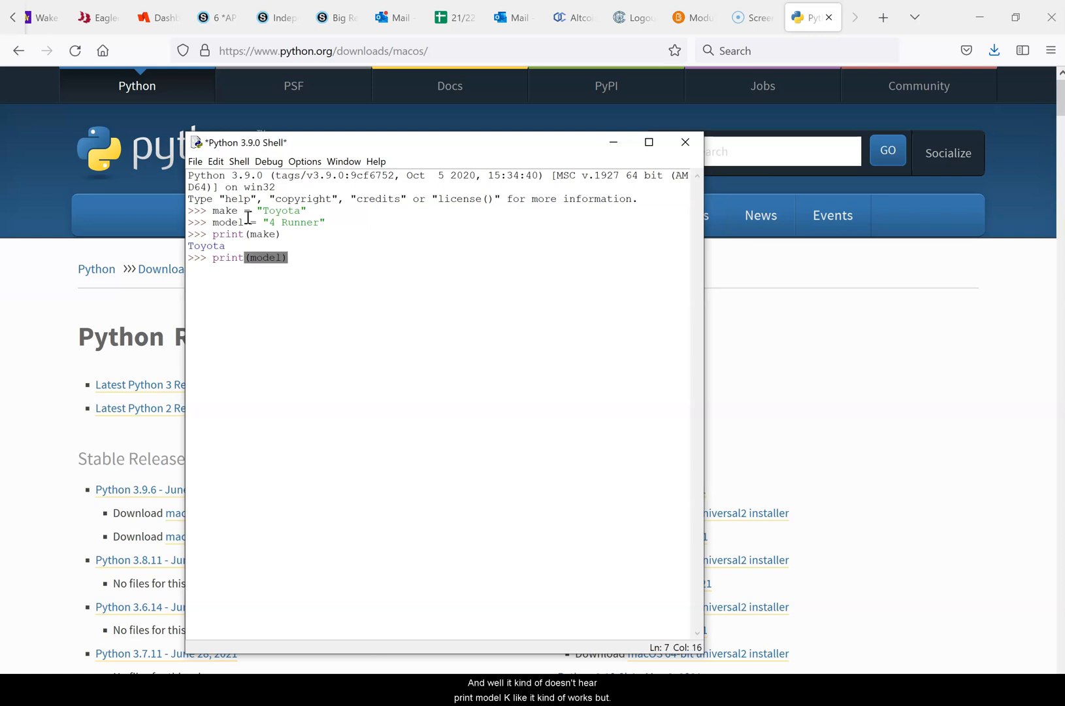
key(Return)
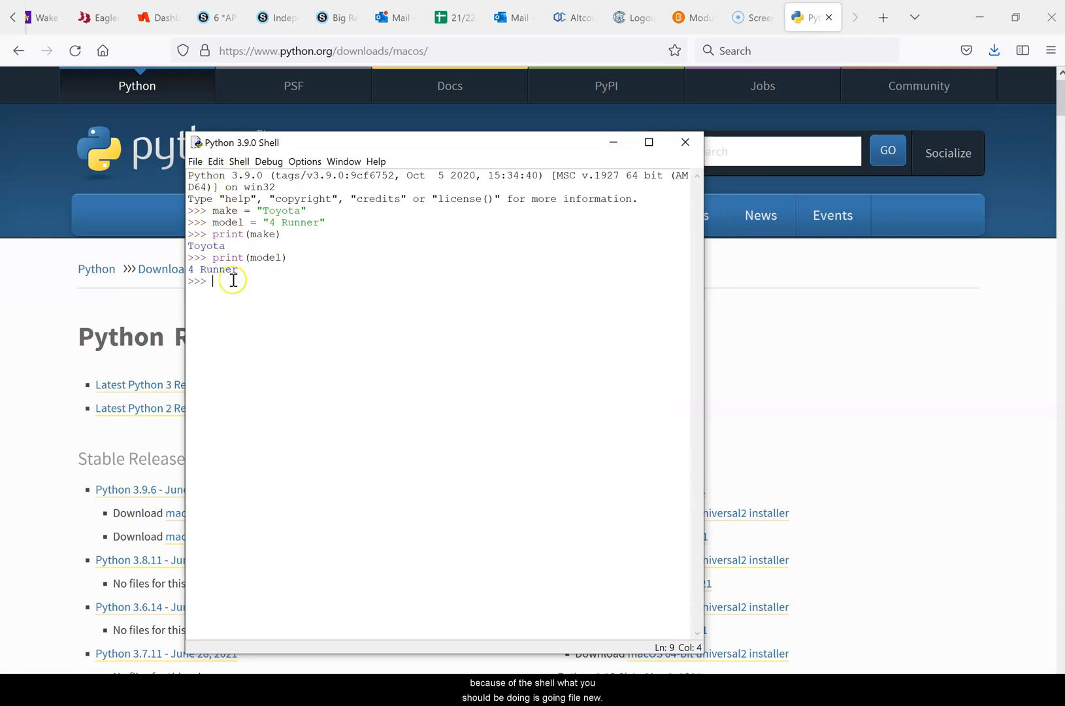
Start a new script file assigning make = "Toyota" and model = "4 Runner".
click(196, 160)
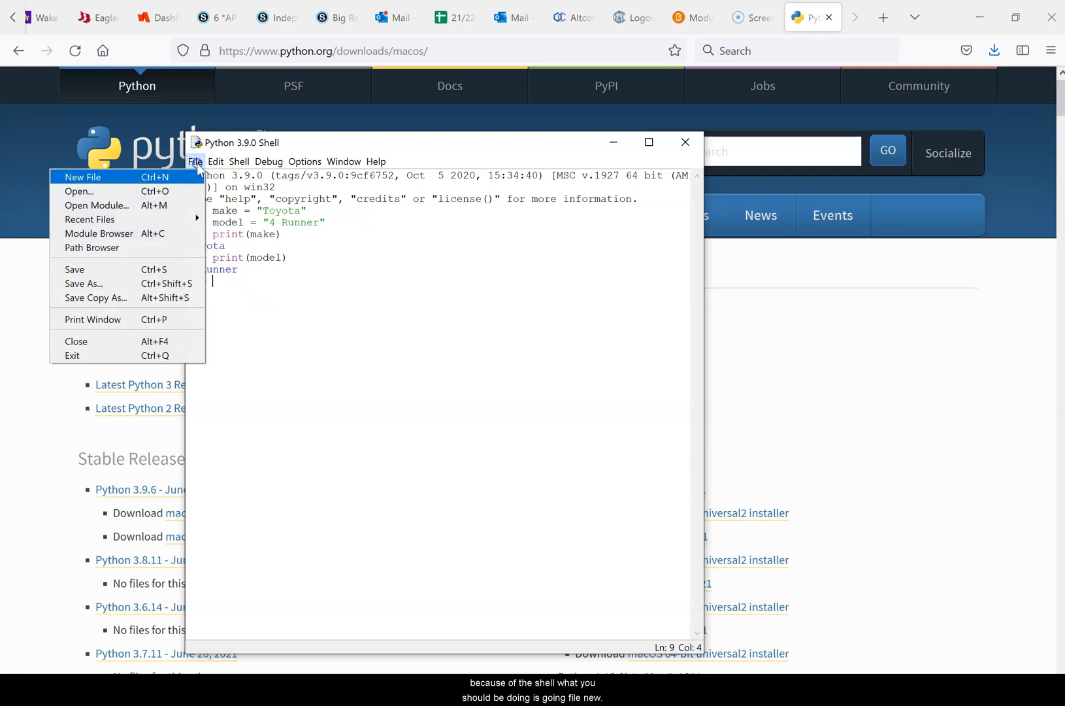
click(81, 176)
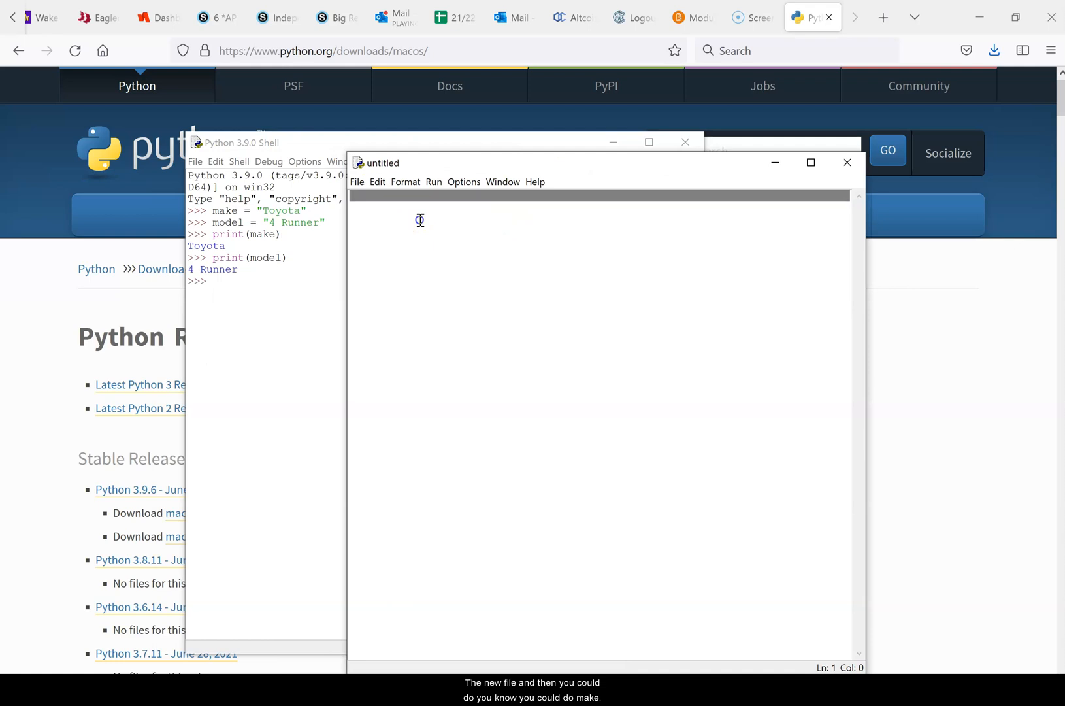
text(make)
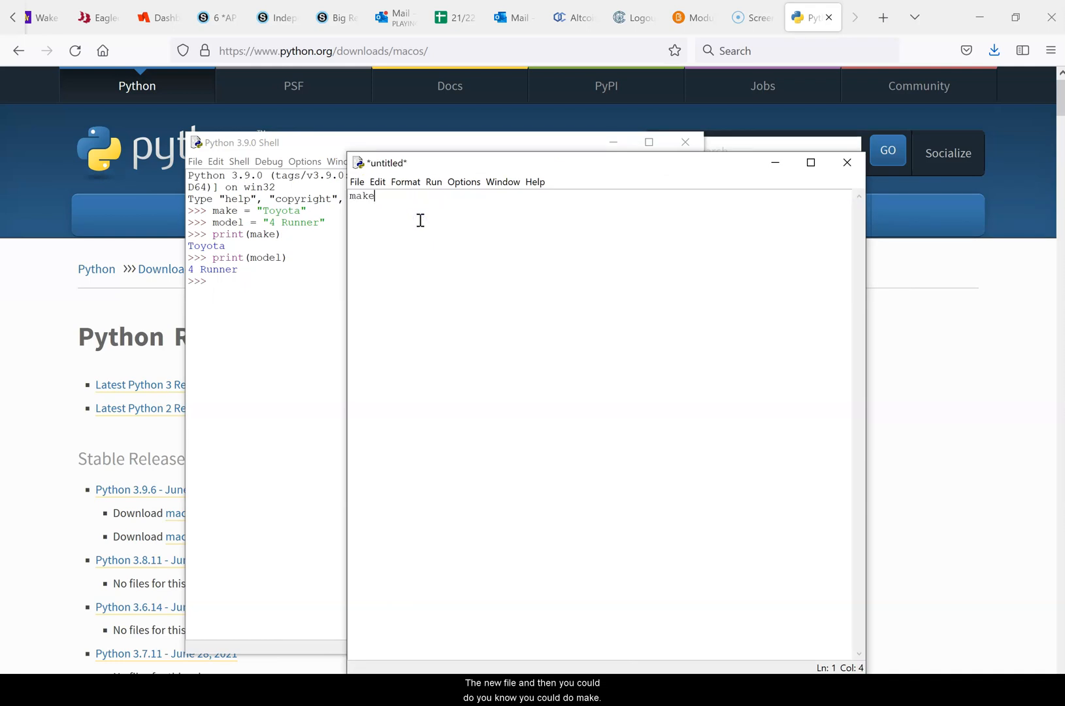
text(= "")
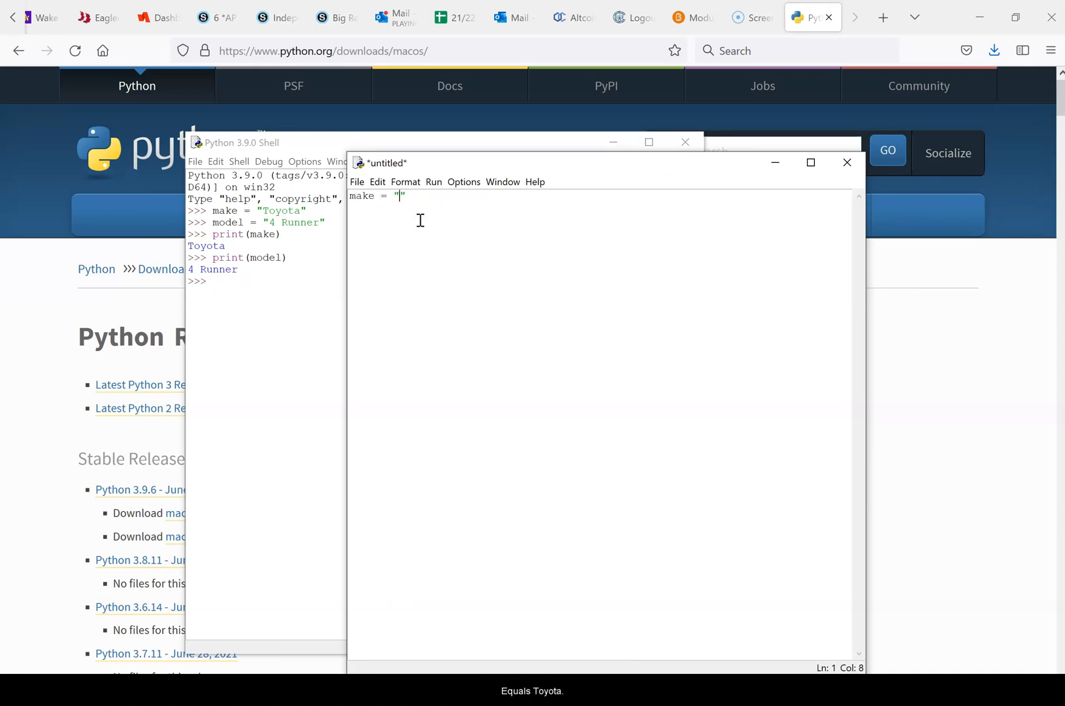
text(Toyota)
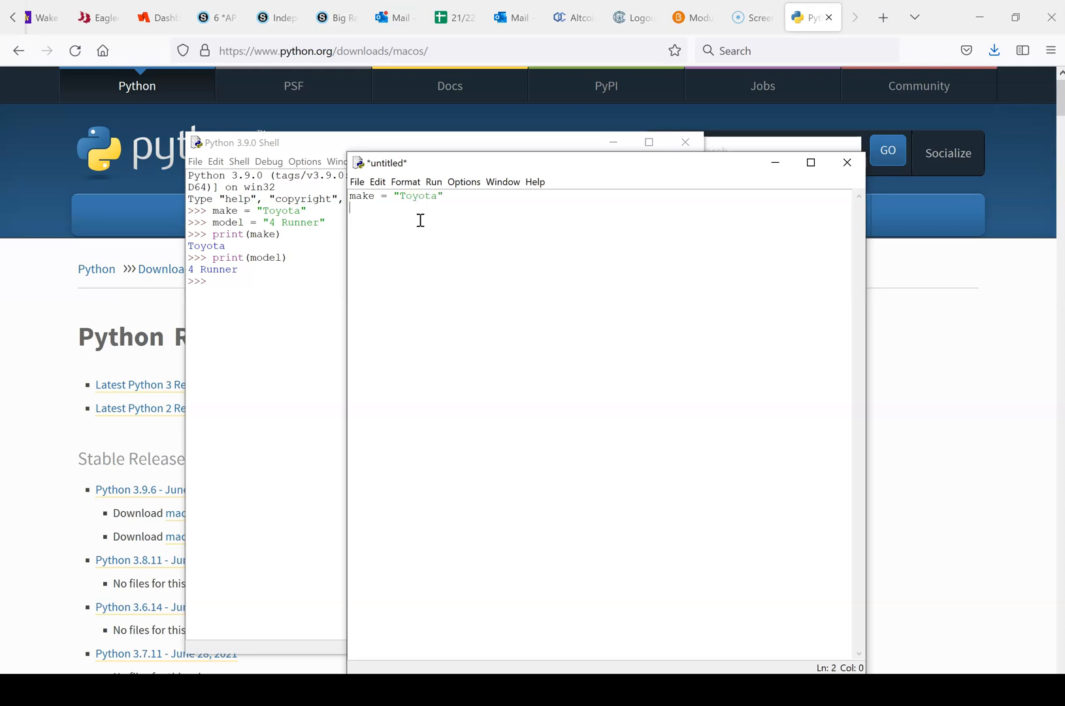
text(model = "")
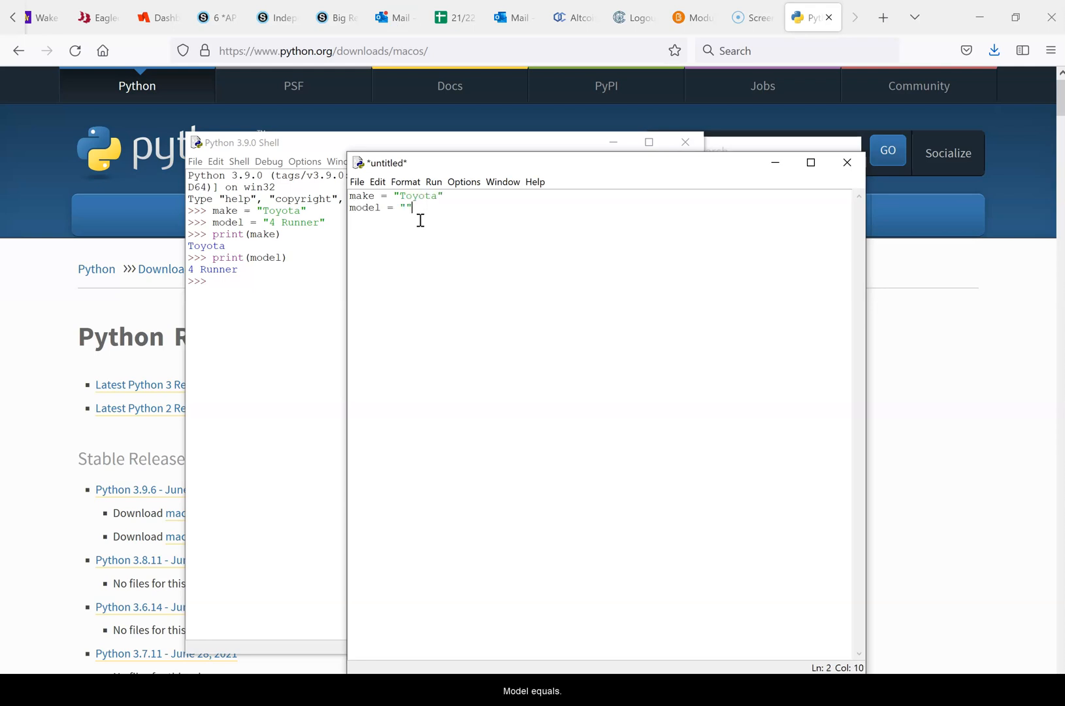
text(4 Runner)
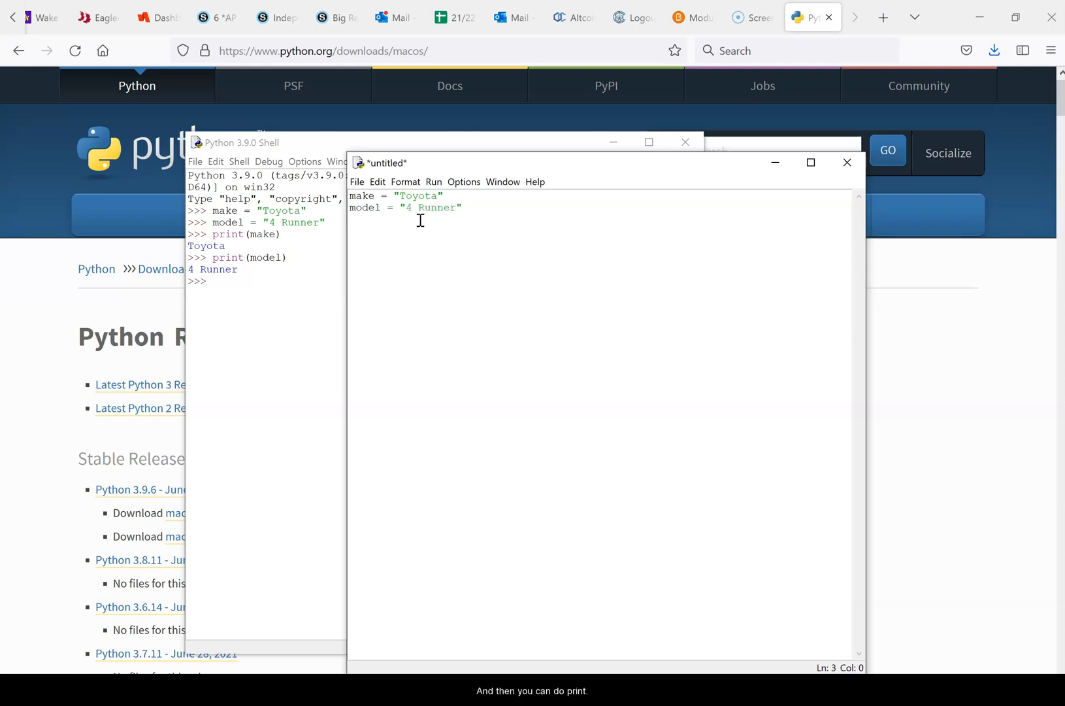
Add print(make) and print(model) lines to the script.
text(print)
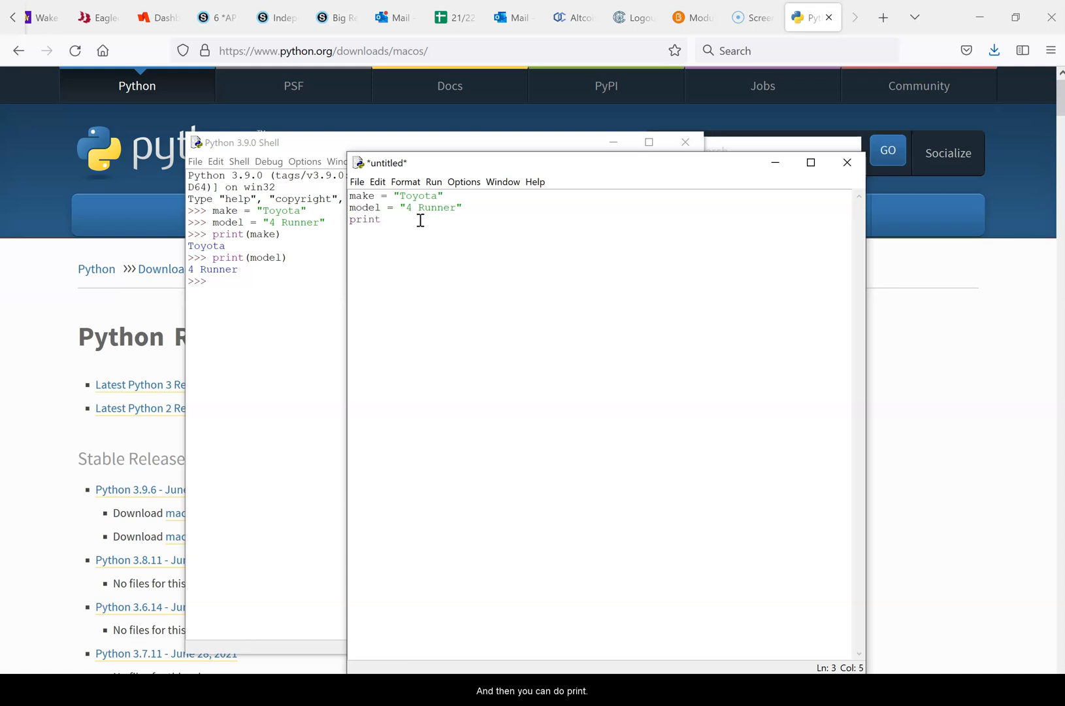
text((make)
text(pri)
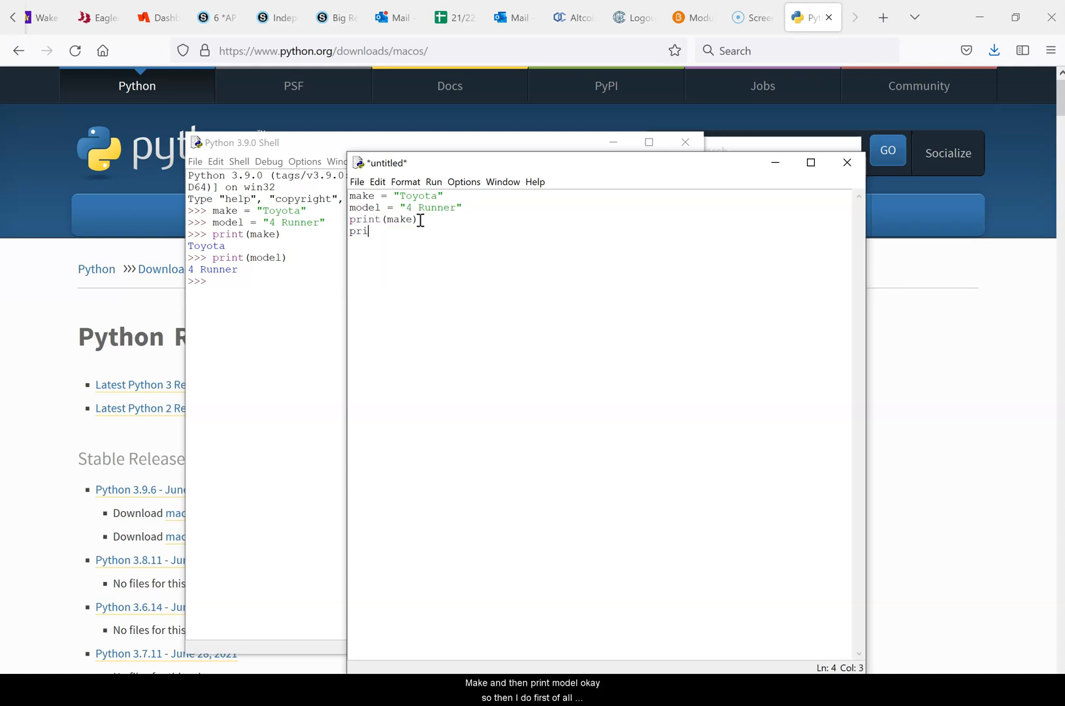
text(nt(model))
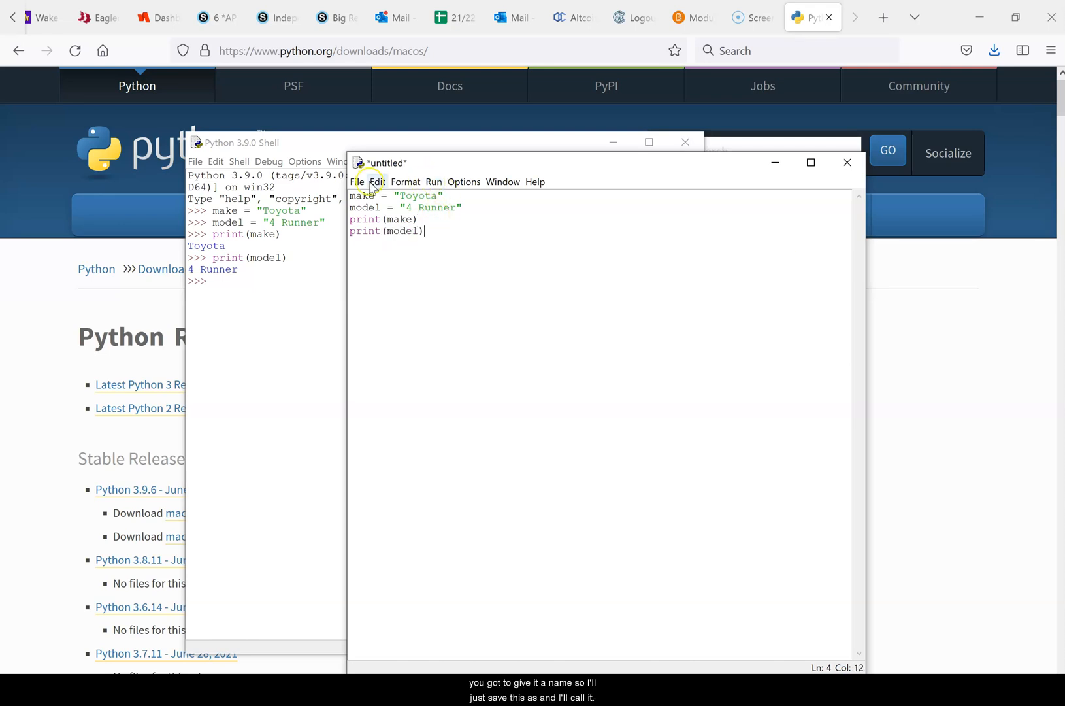
click(356, 182)
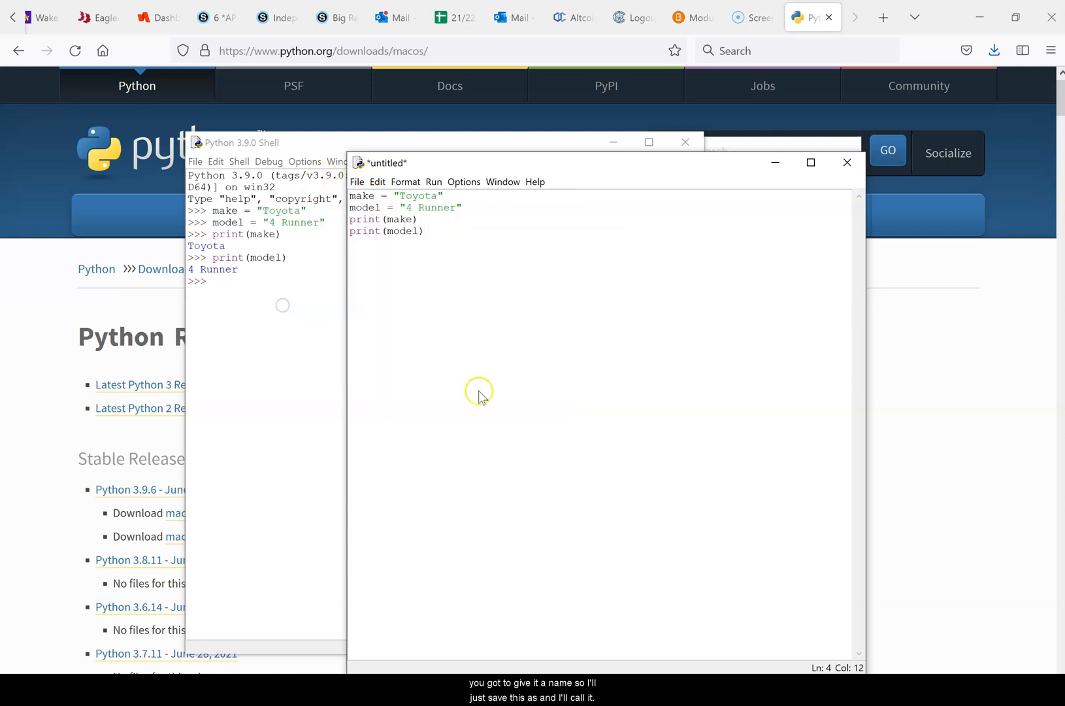
mouse_move(447, 371)
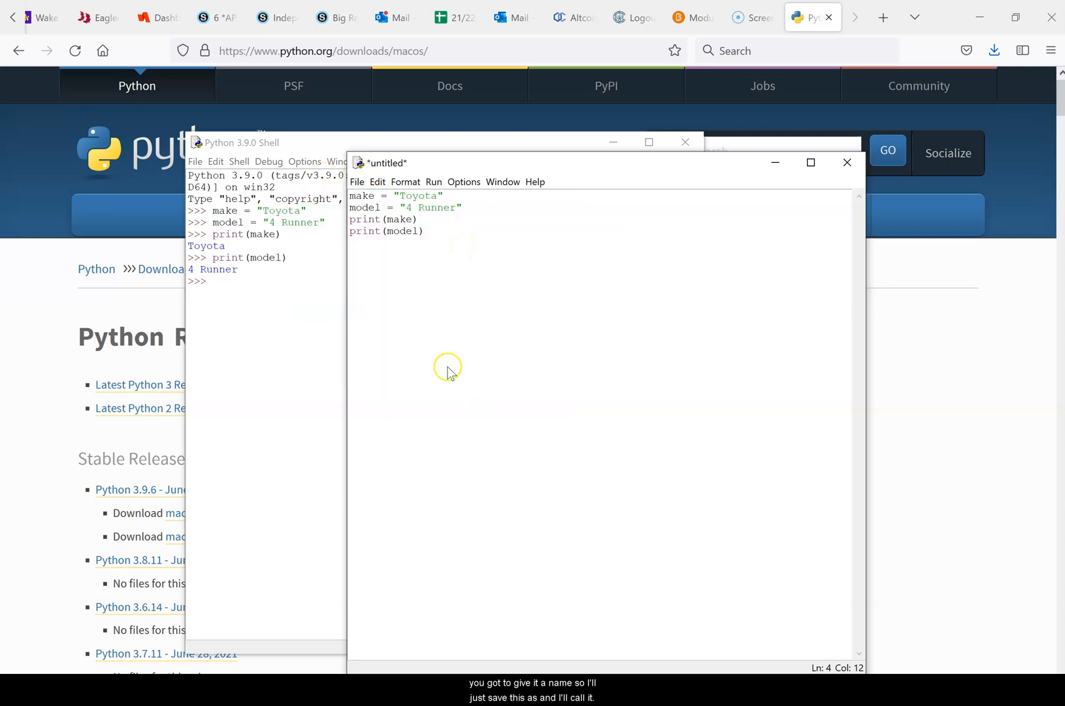
Save the script as test11.py in the Python39 folder.
click(355, 182)
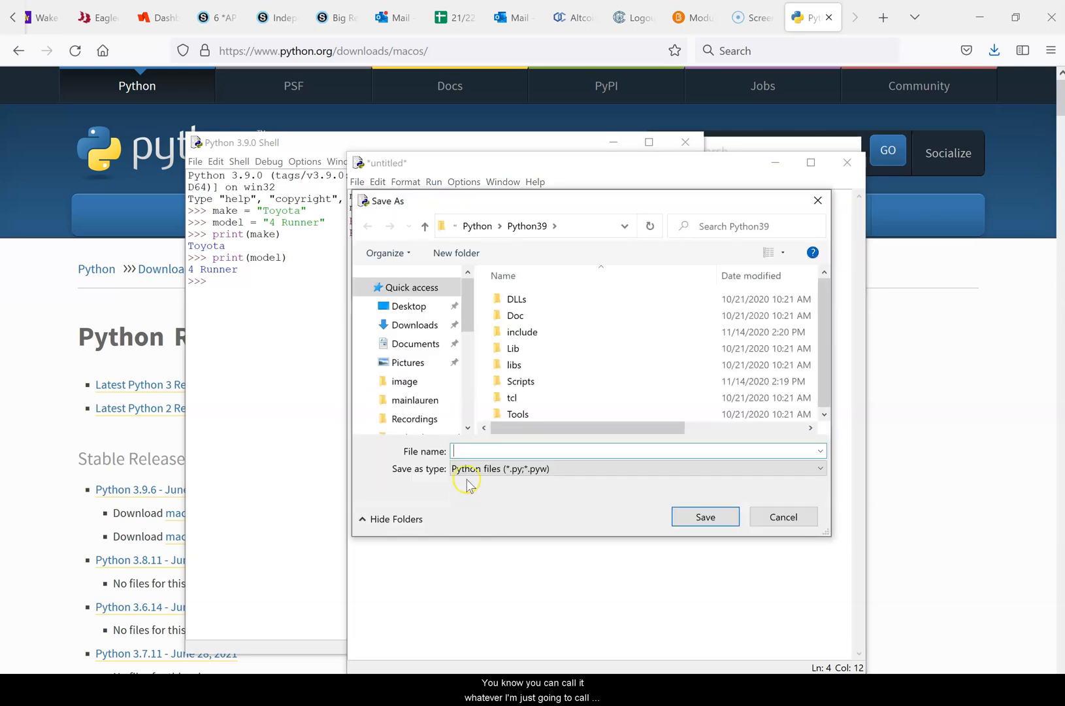
text(test11)
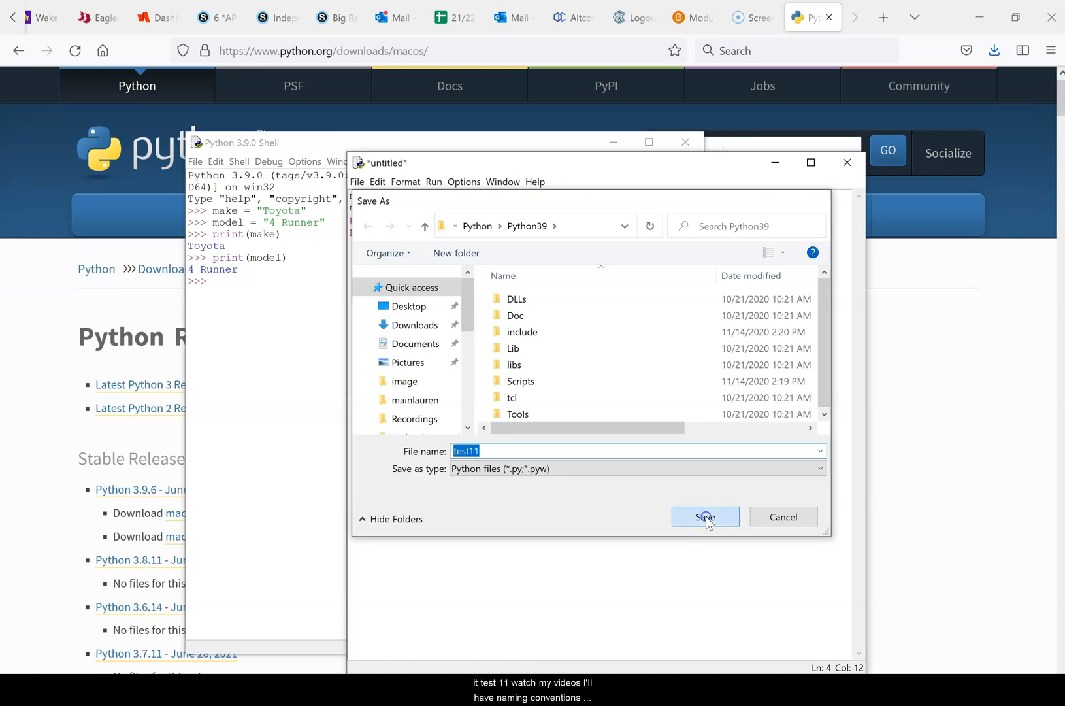
click(706, 518)
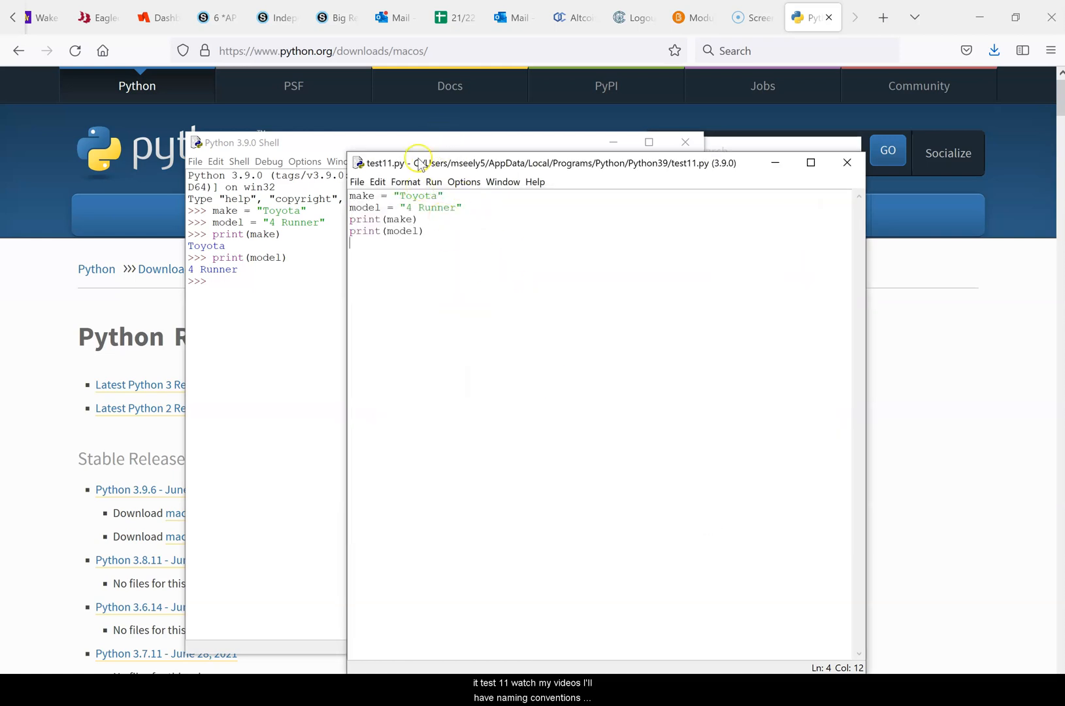
mouse_move(690, 170)
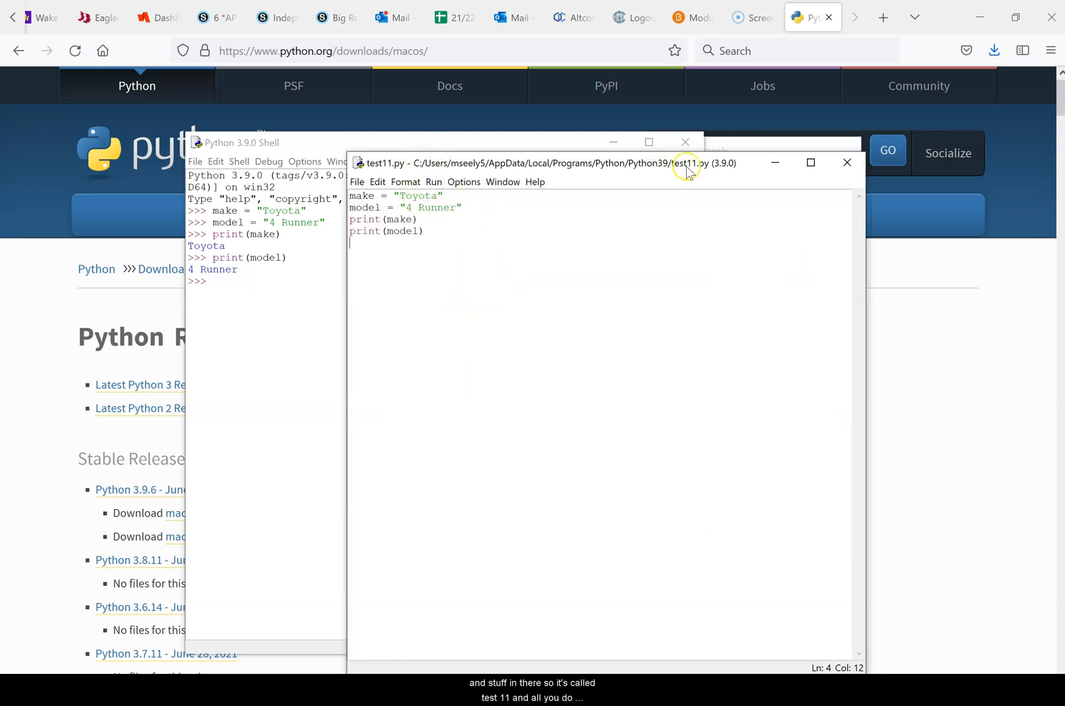
Run test11.py so the shell prints Toyota and 4 Runner, then review editor and shell.
click(434, 181)
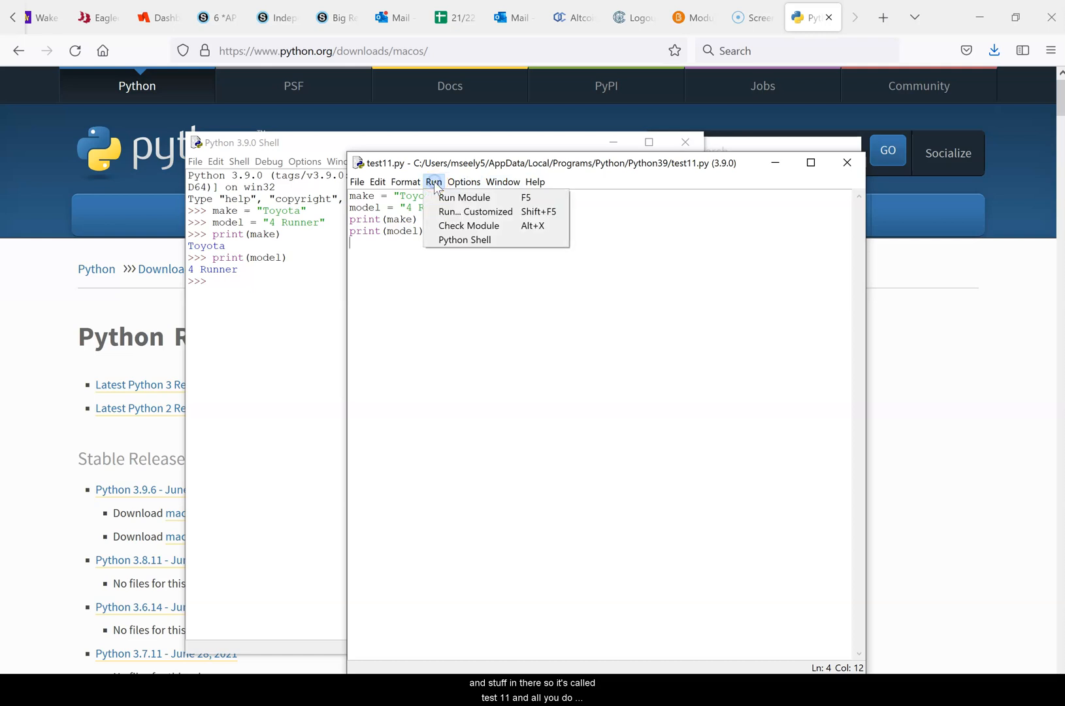
click(464, 197)
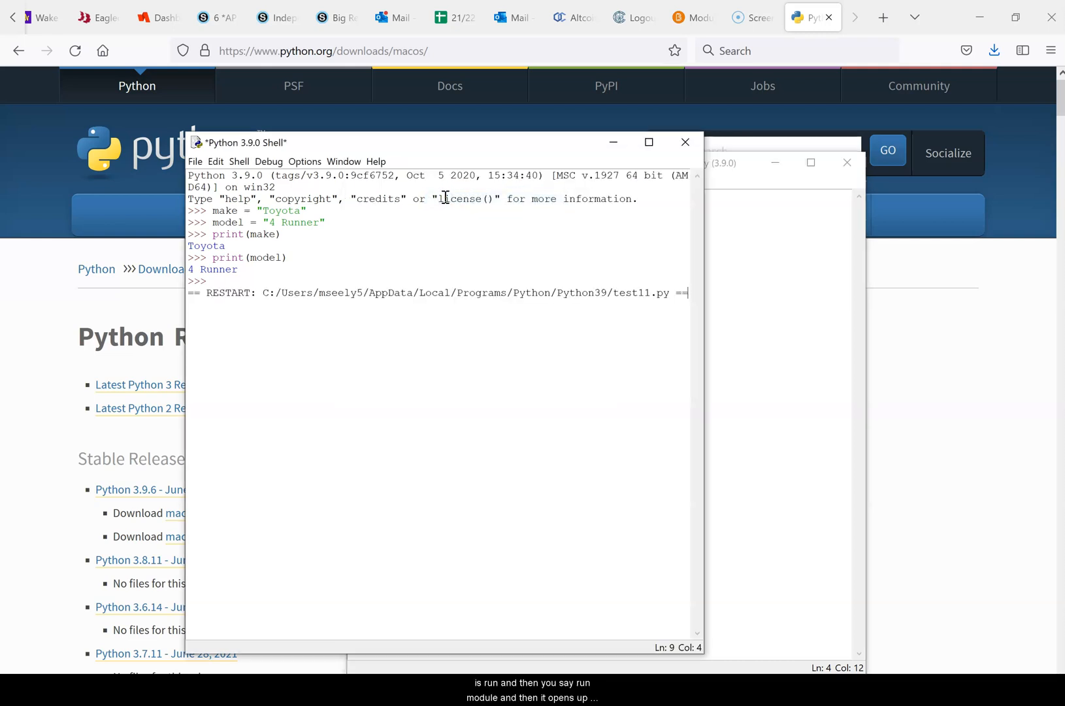
key(F5)
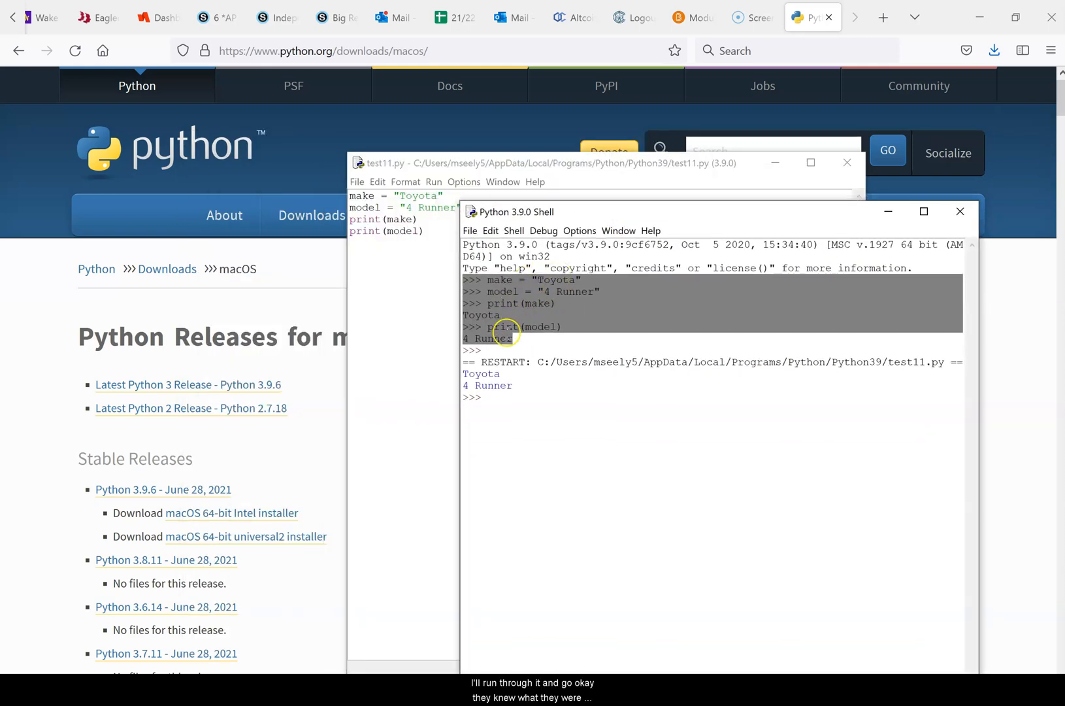
mouse_move(588, 212)
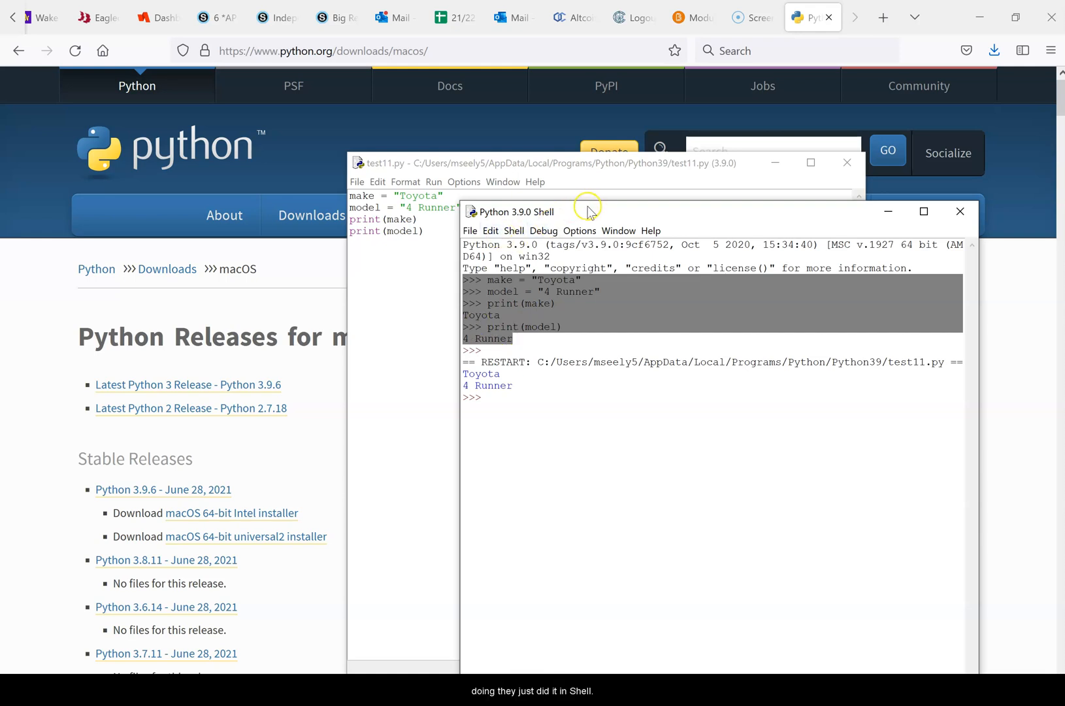
click(543, 162)
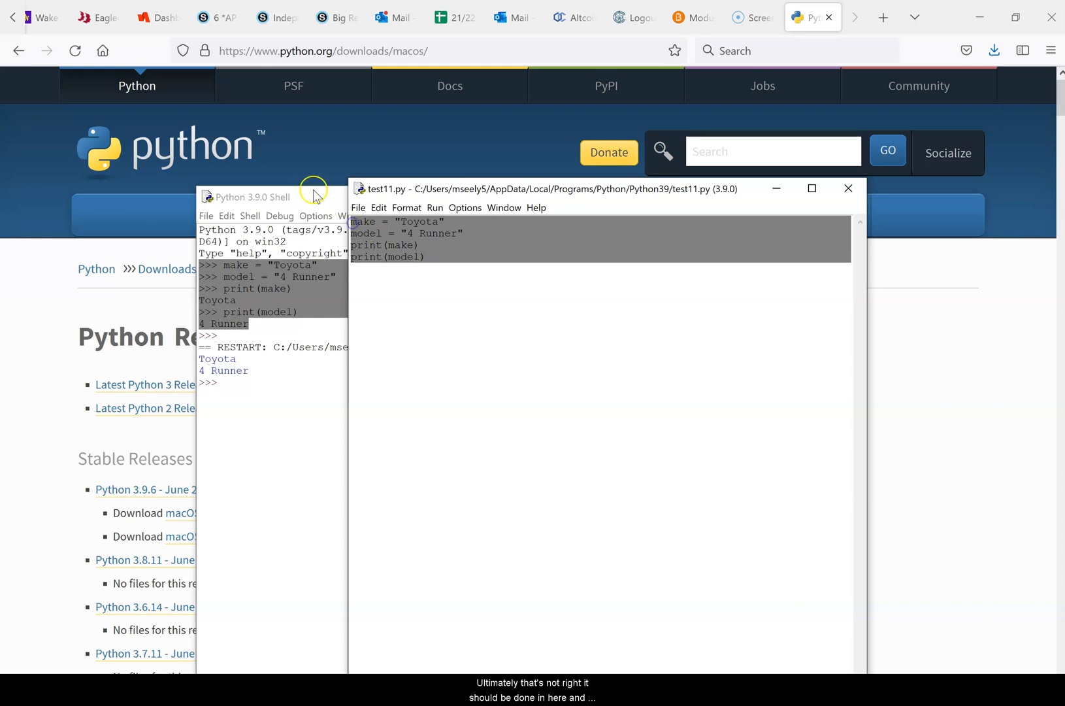
click(250, 198)
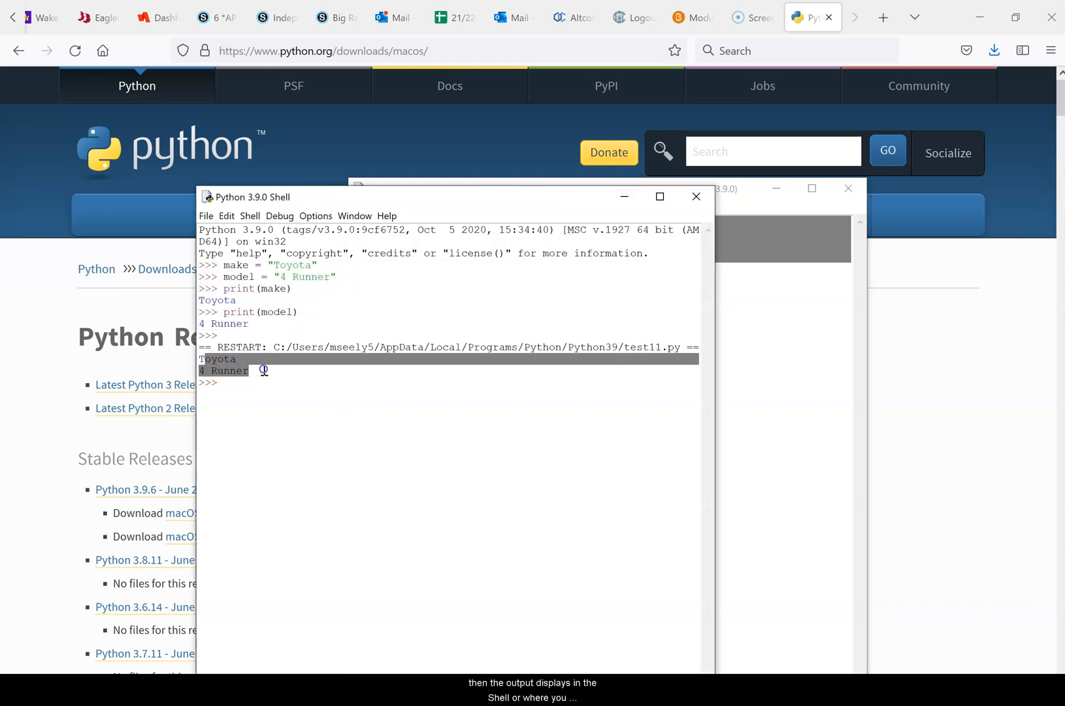
click(261, 365)
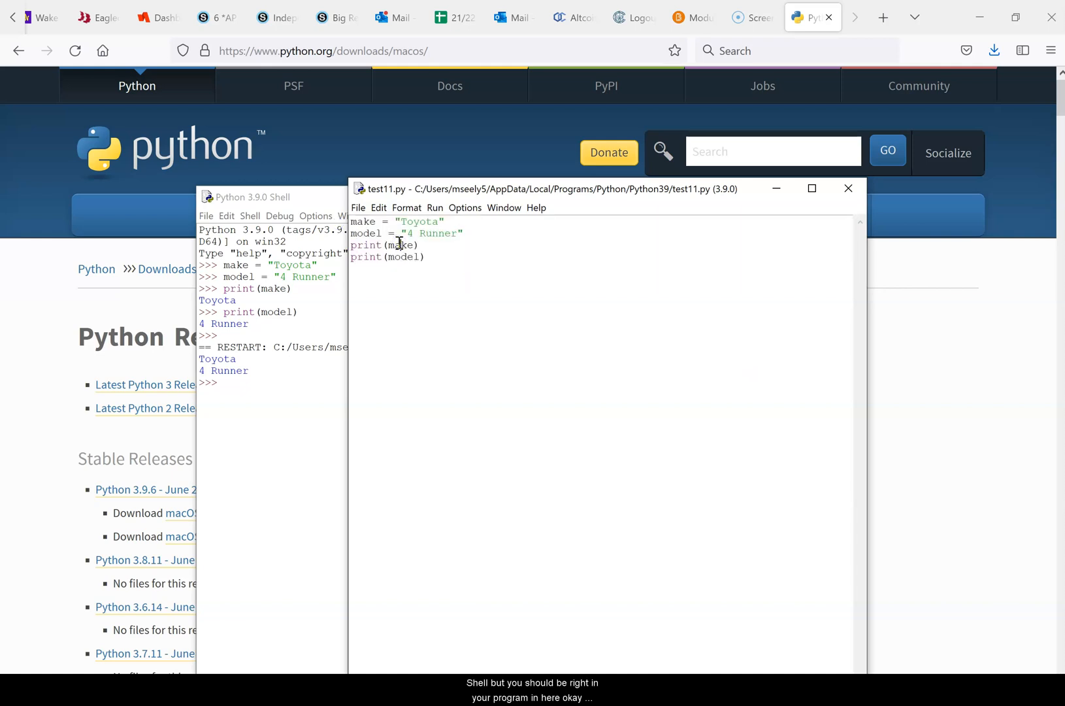
mouse_move(498, 277)
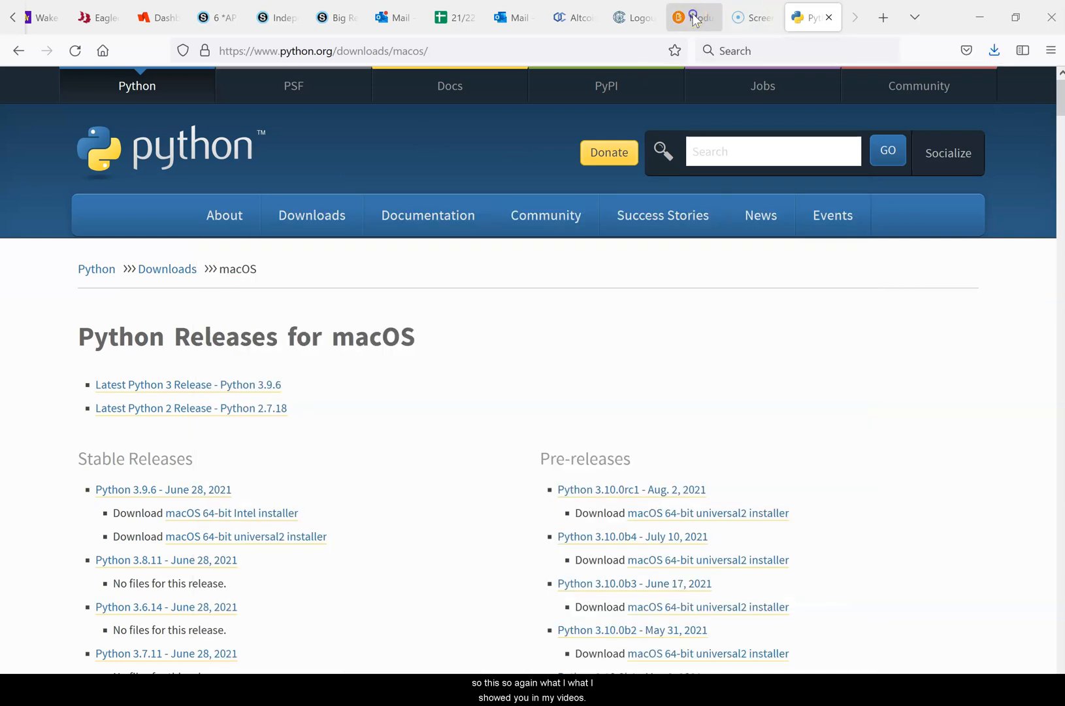
Switch back to the D2L course page with the paused Module 1 Chapter 1 video.
click(692, 17)
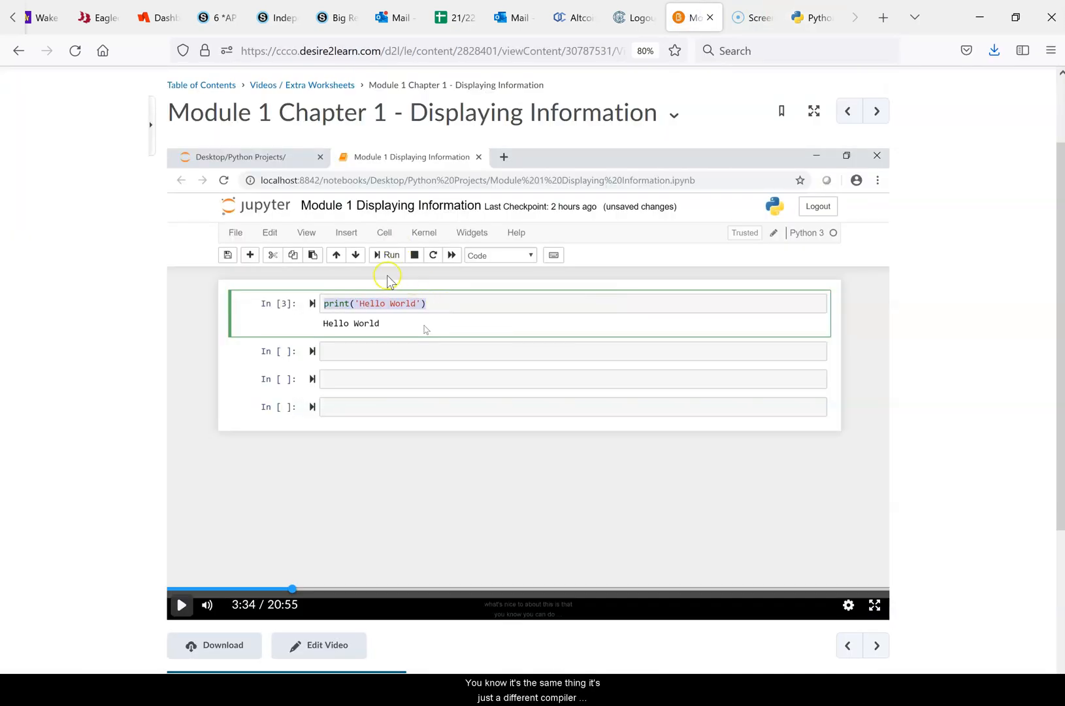
mouse_move(328, 406)
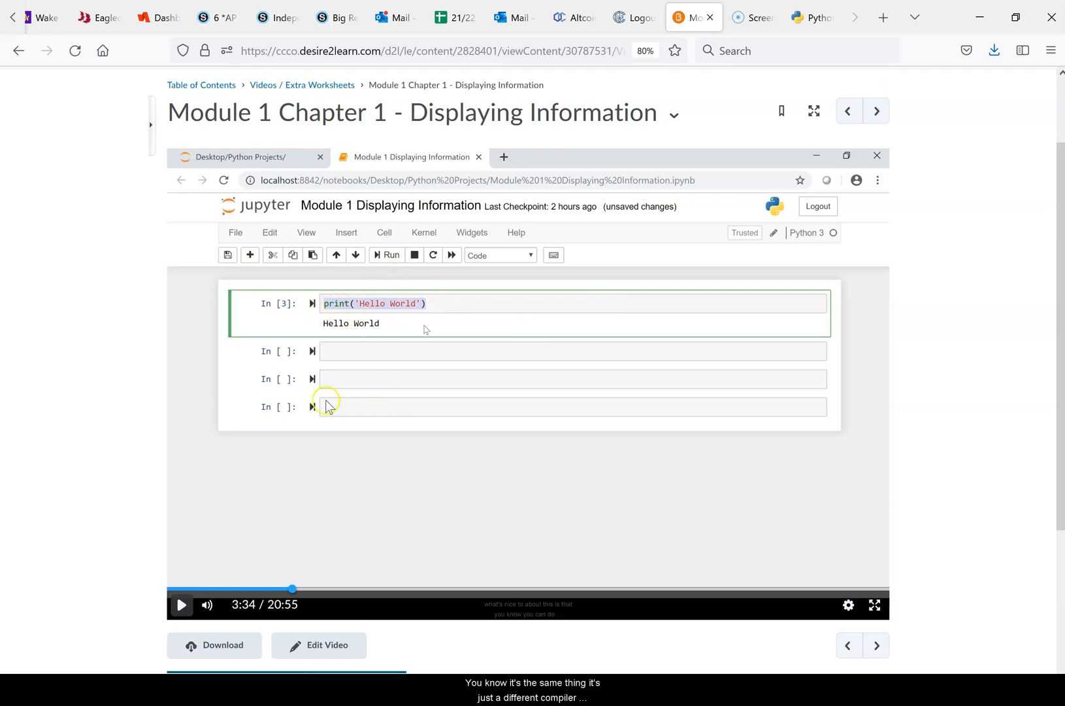
mouse_move(626, 492)
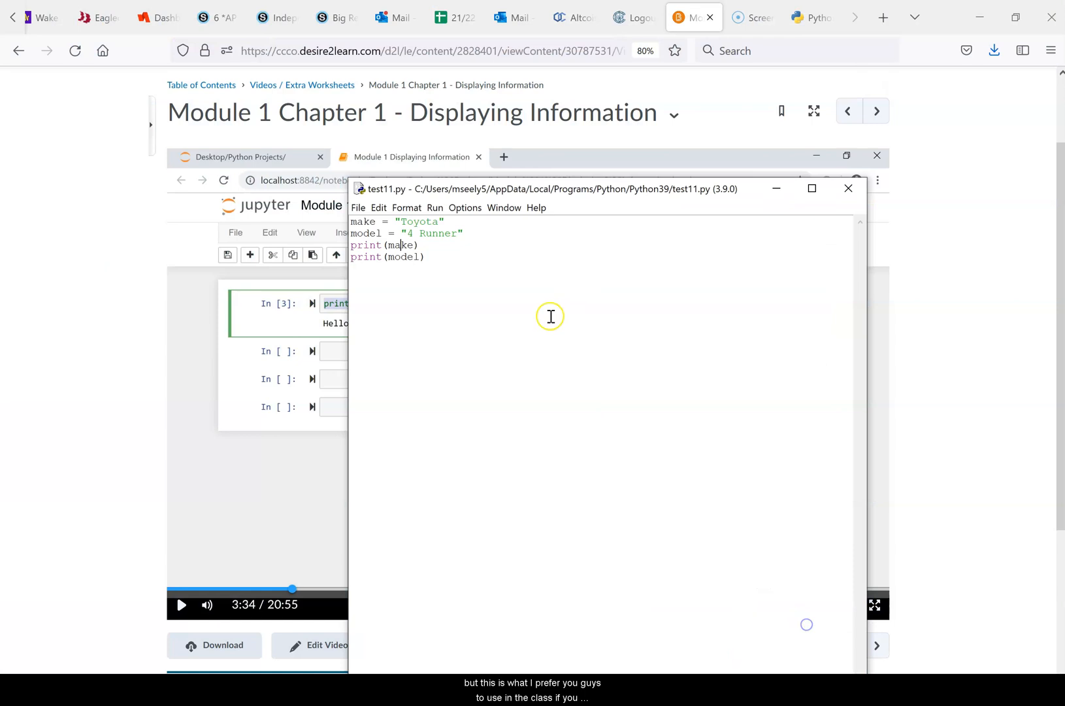
mouse_move(526, 196)
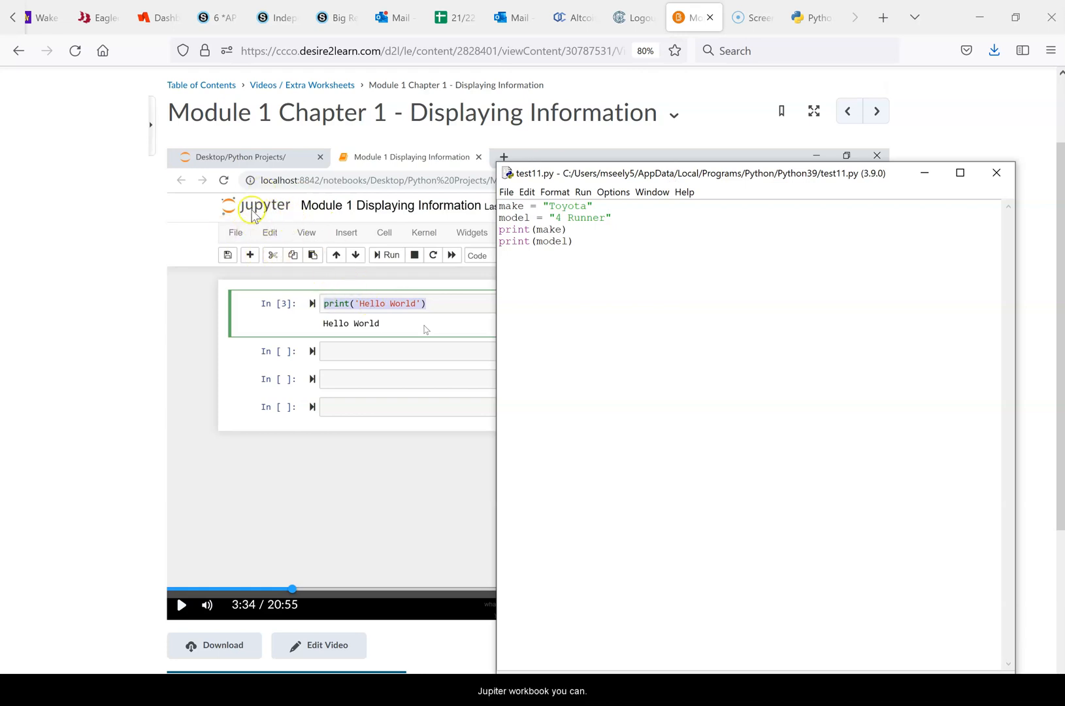
mouse_move(360, 400)
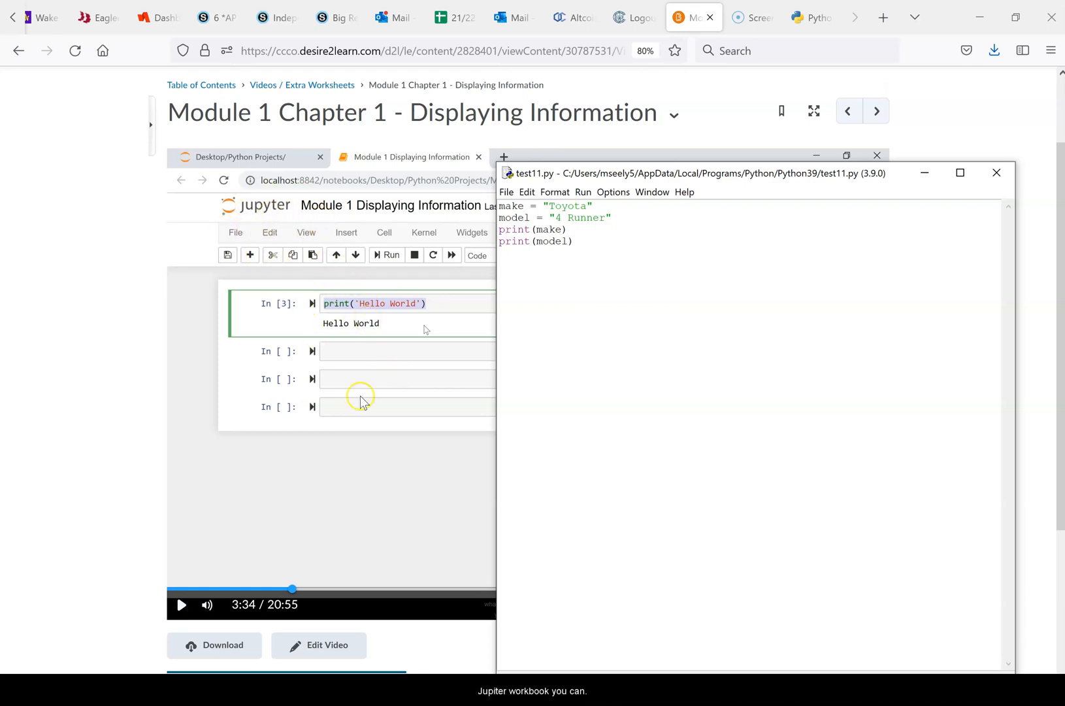
mouse_move(363, 506)
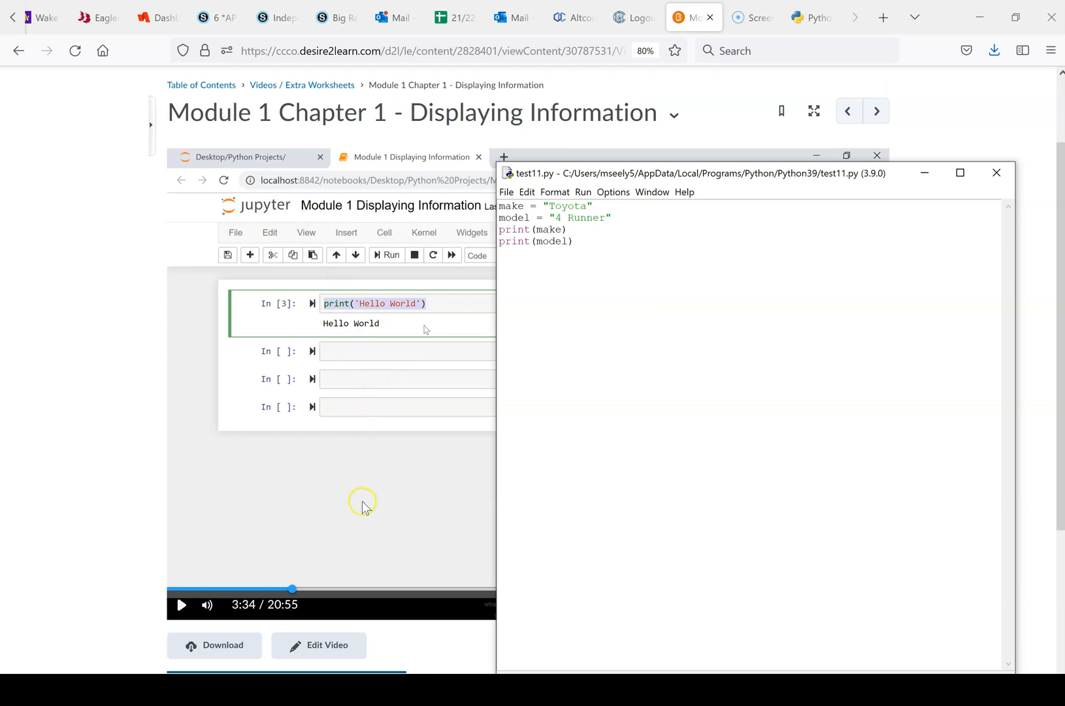
mouse_move(375, 346)
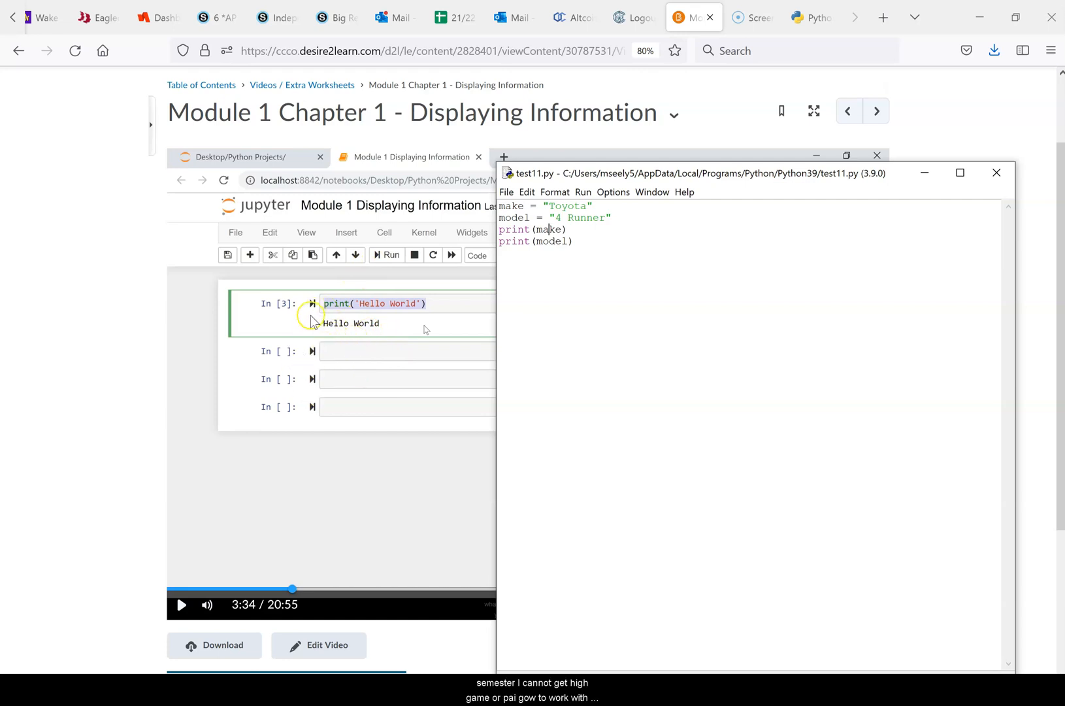
mouse_move(303, 251)
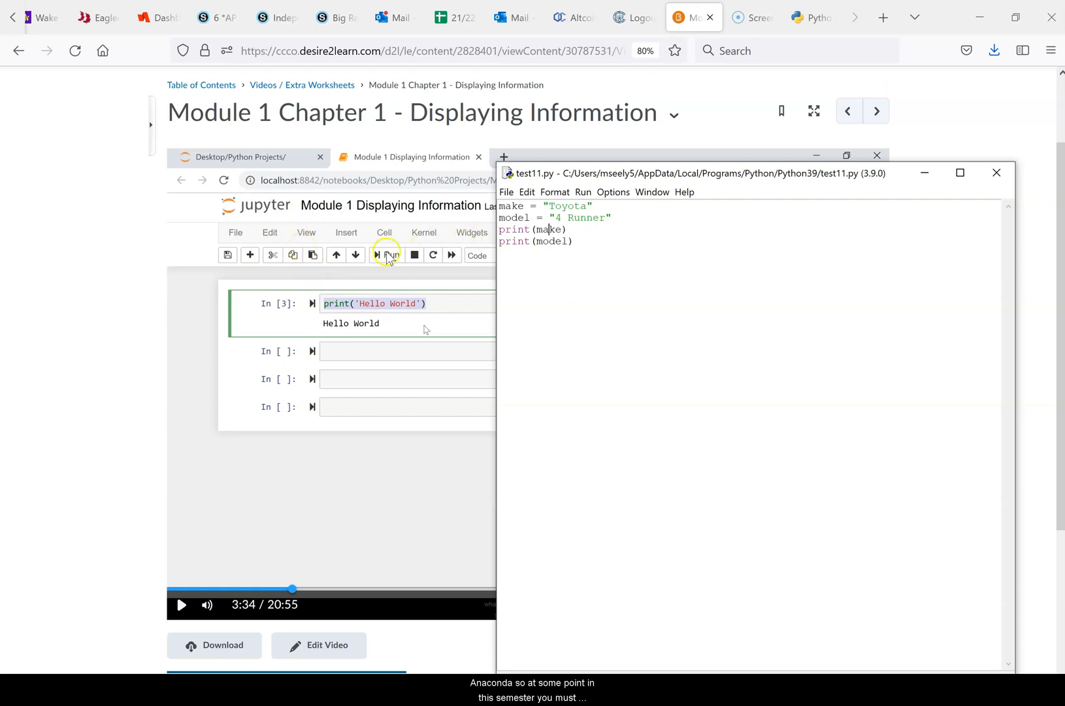
mouse_move(529, 285)
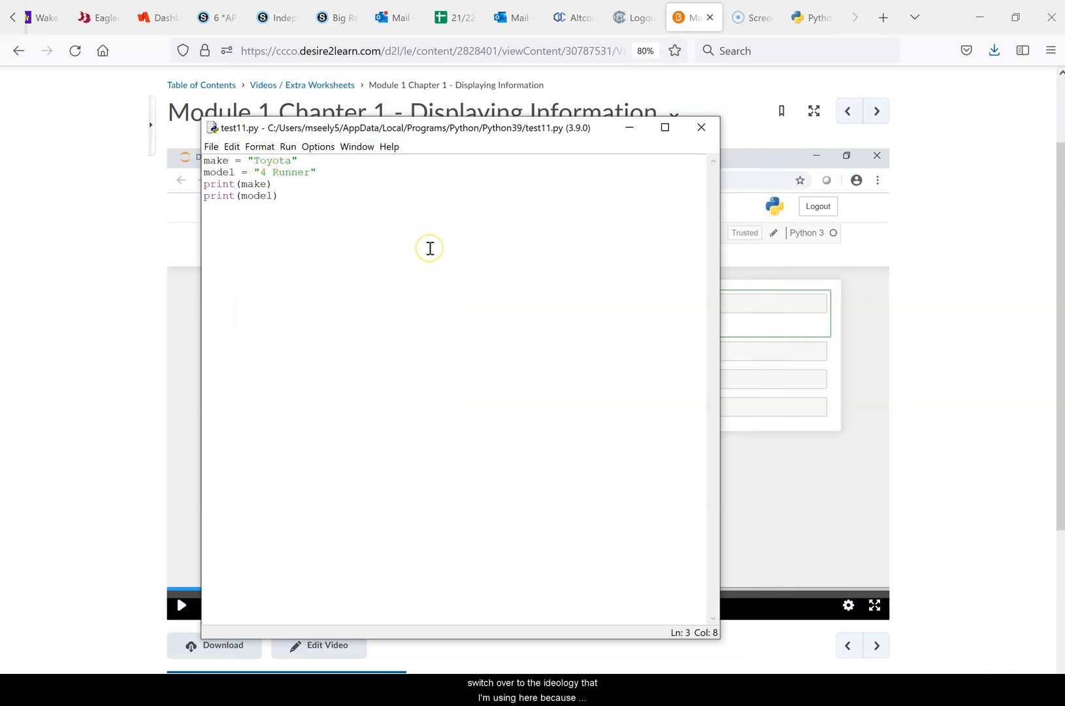
click(700, 127)
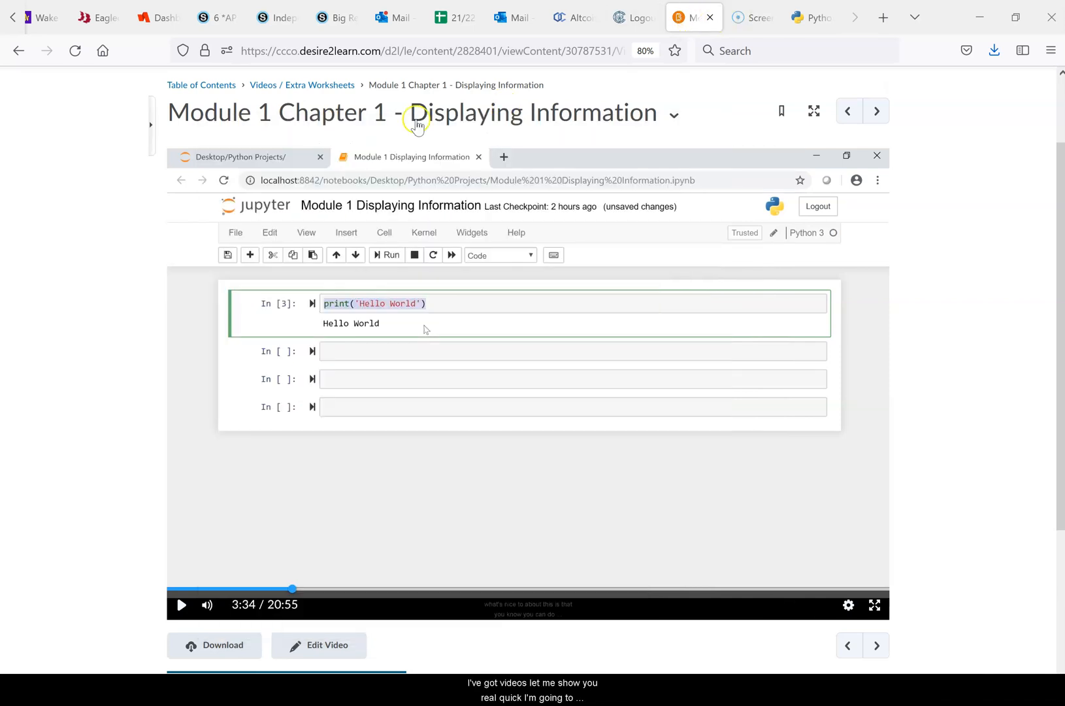
mouse_move(316, 94)
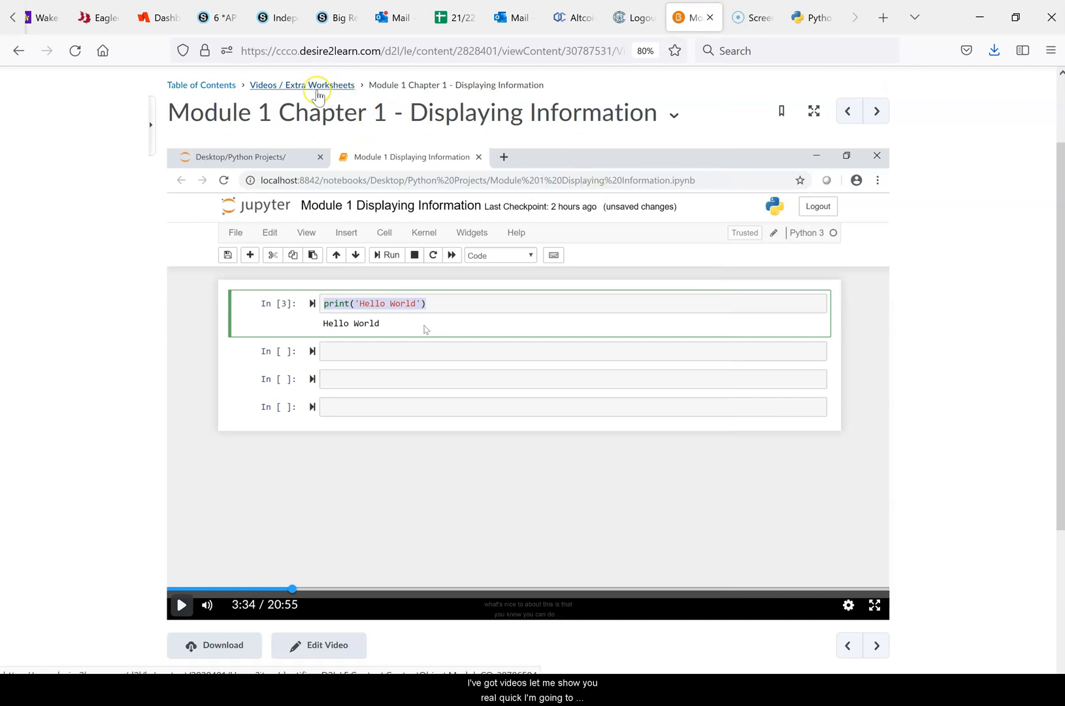
mouse_move(557, 110)
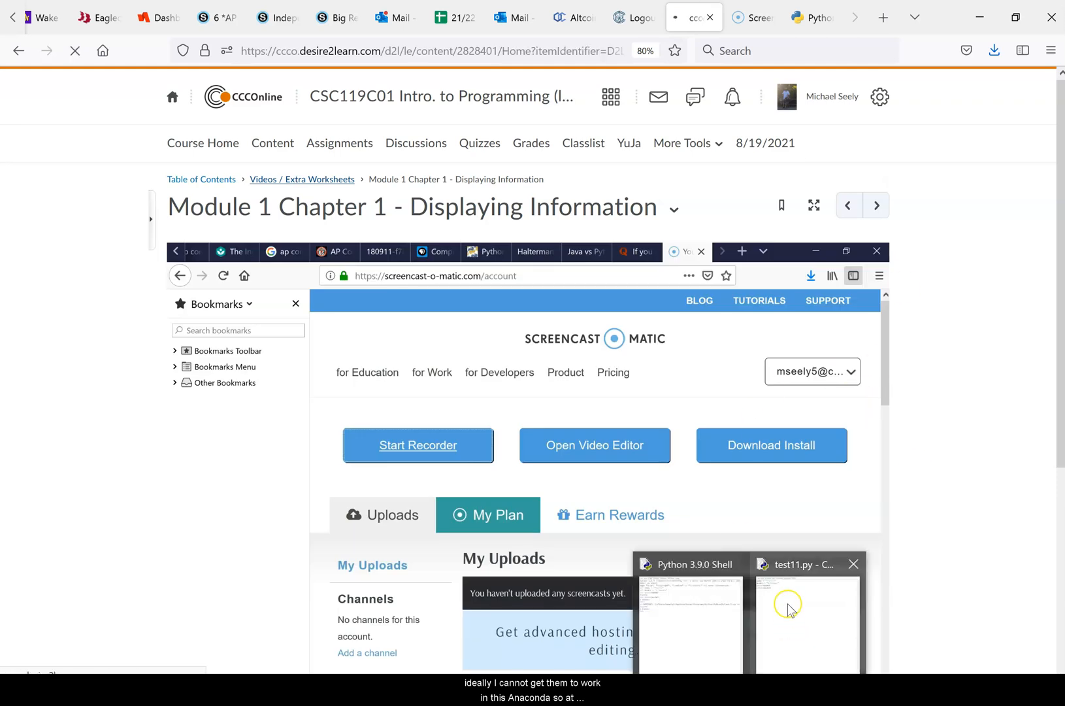
Restore the test11.py editor from the taskbar and select all its code.
click(808, 618)
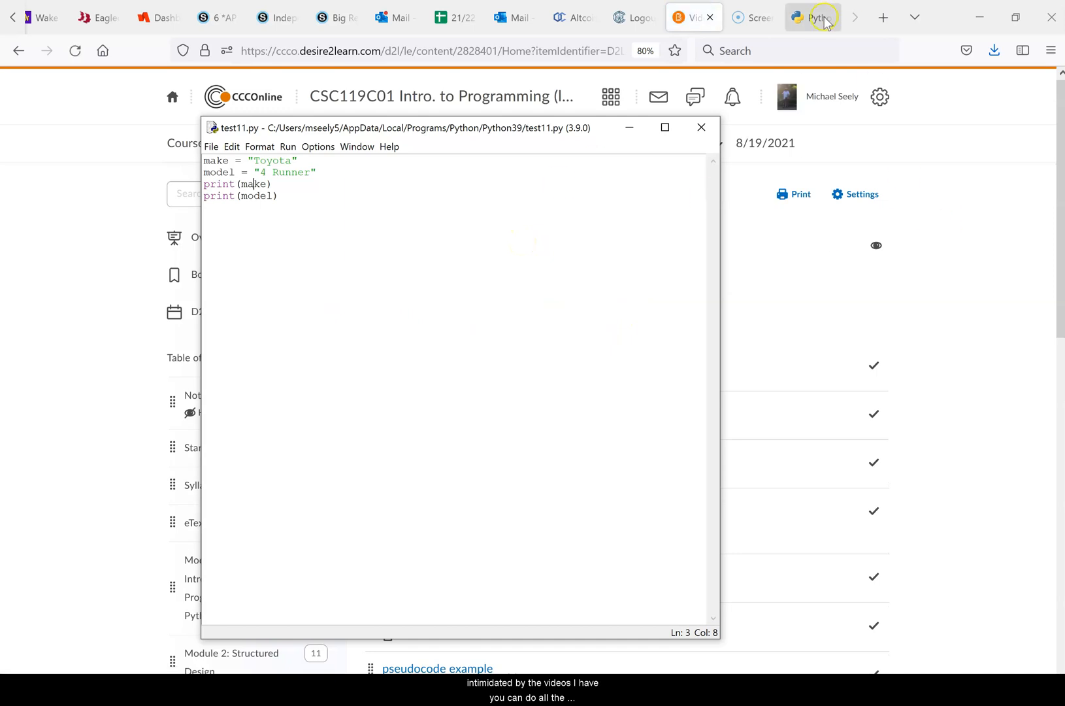
mouse_move(1008, 307)
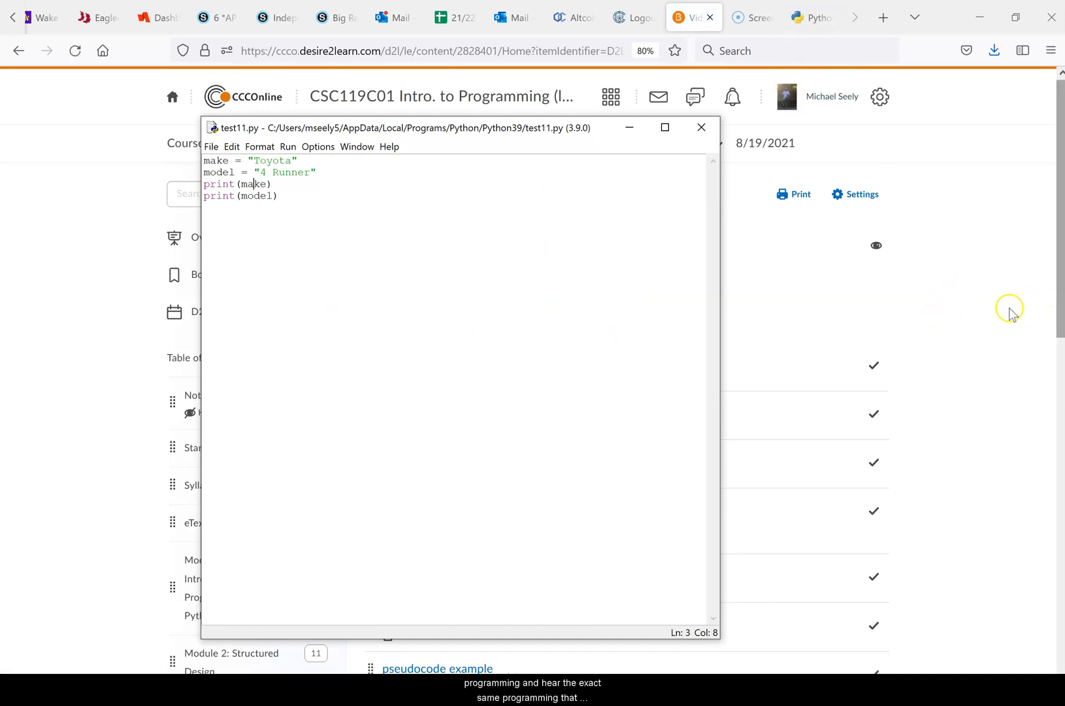
key(ctrl+a)
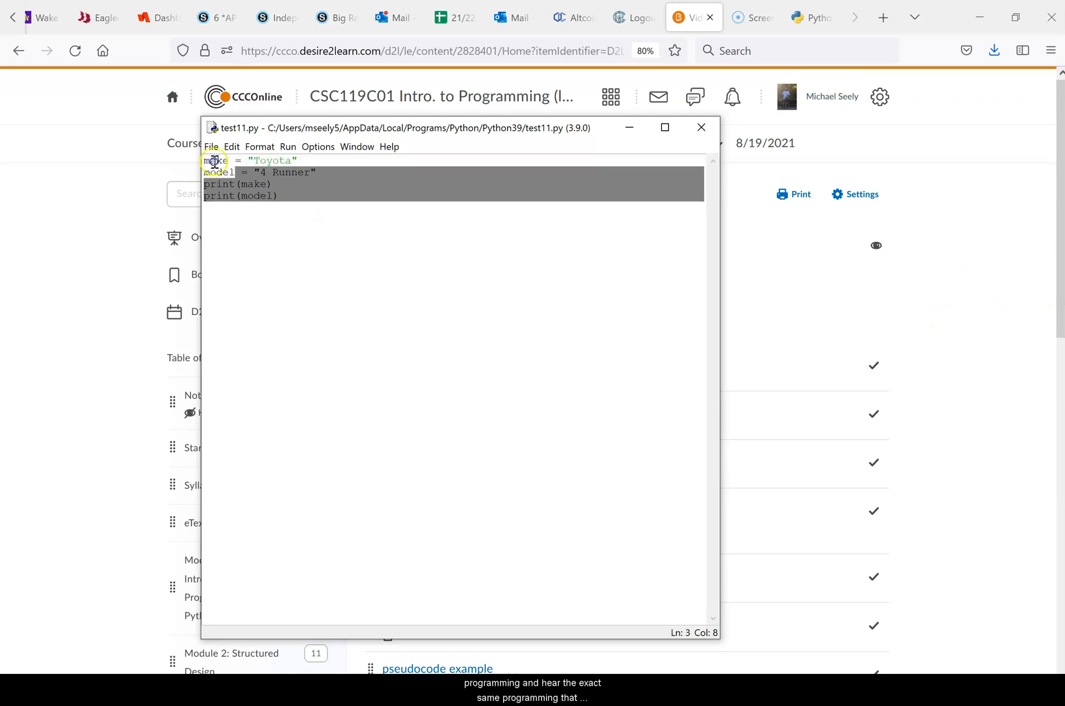